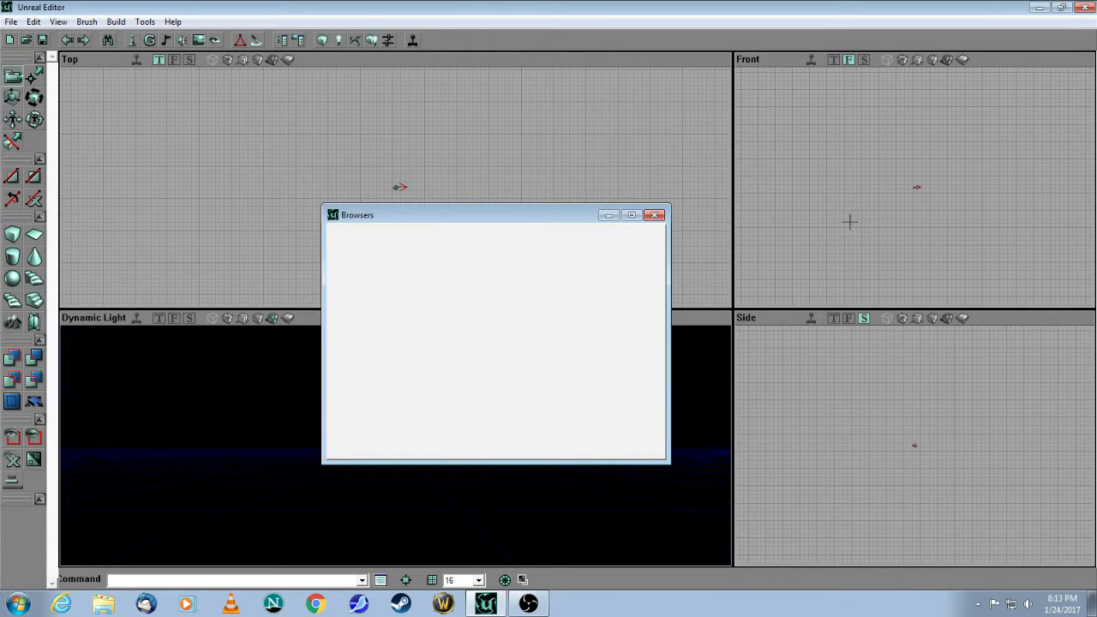
pyautogui.moveTo(623, 235)
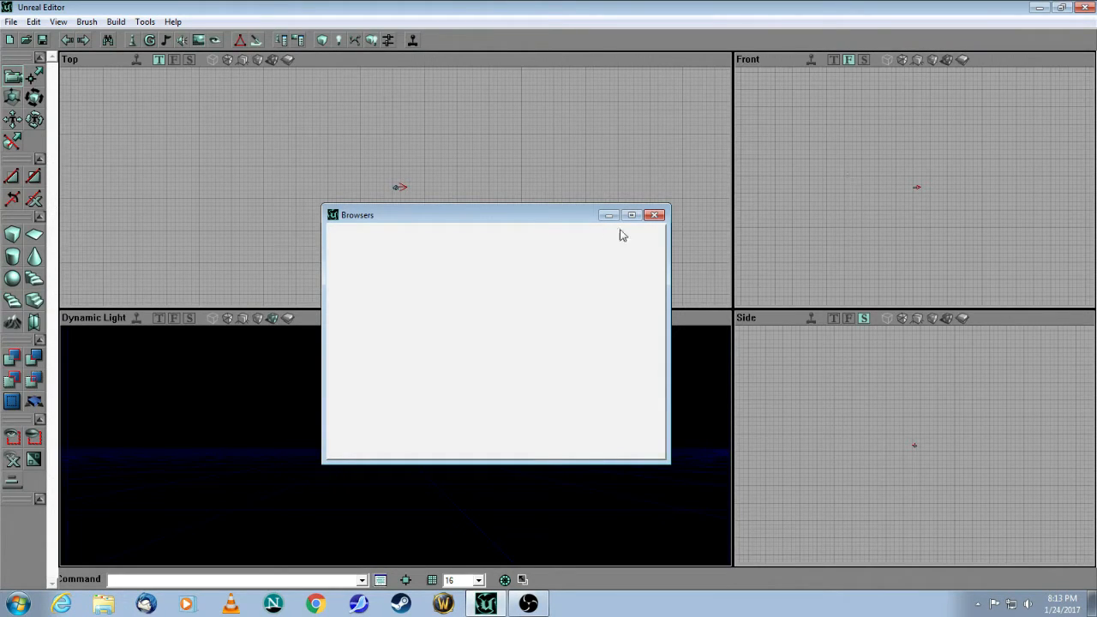
# Close the empty Browsers window and build a cube brush of 2048 on every side.
pyautogui.click(655, 215)
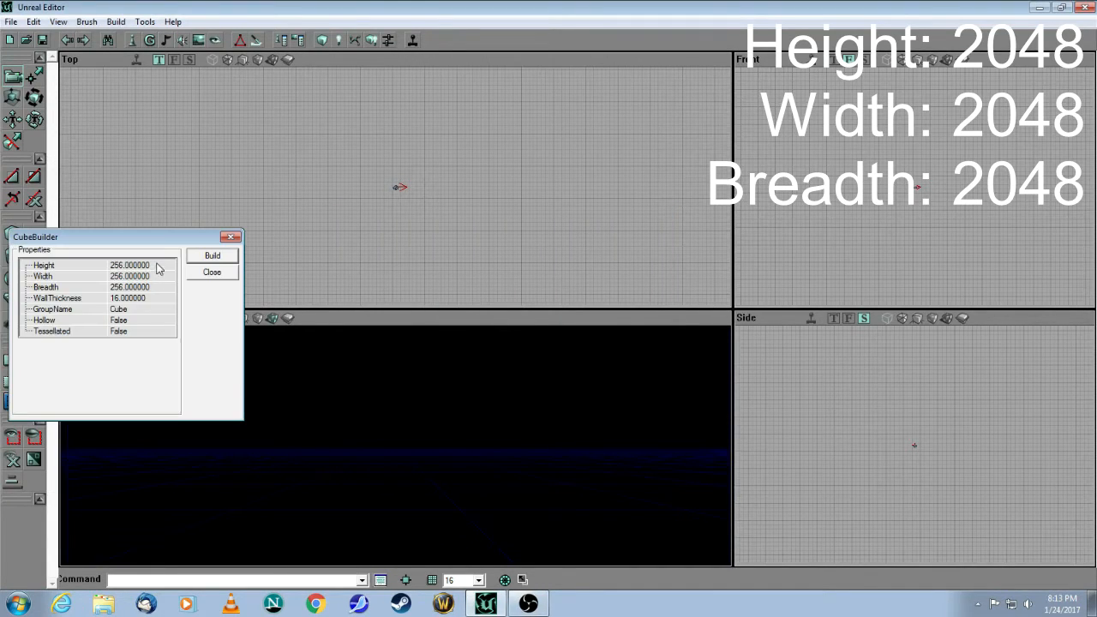
pyautogui.click(138, 264)
pyautogui.write('20')
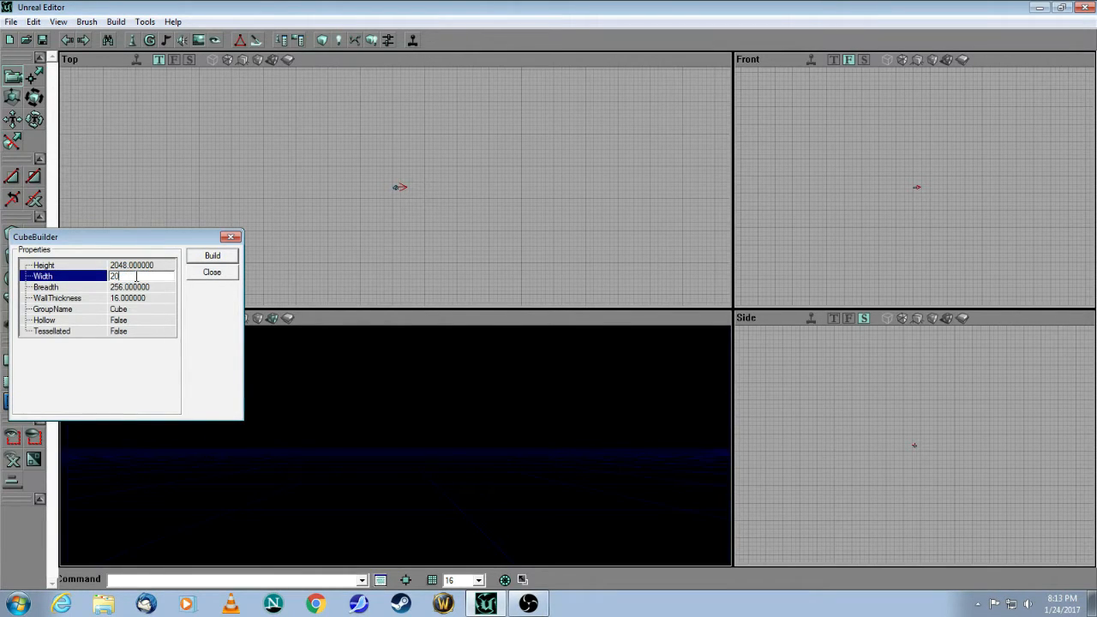
pyautogui.click(129, 287)
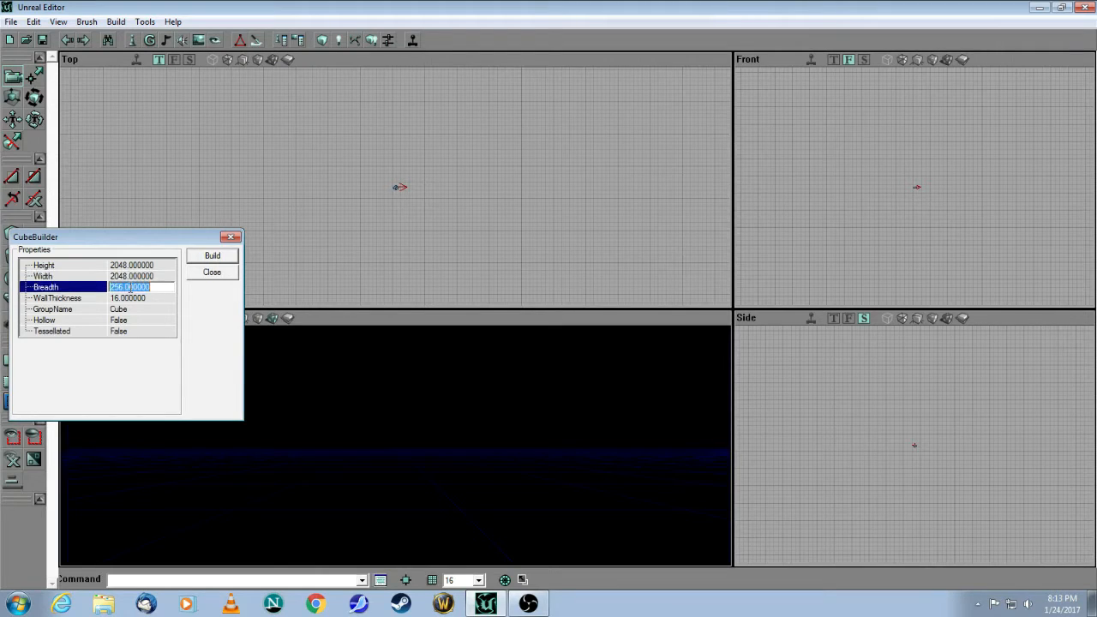
pyautogui.write('2048')
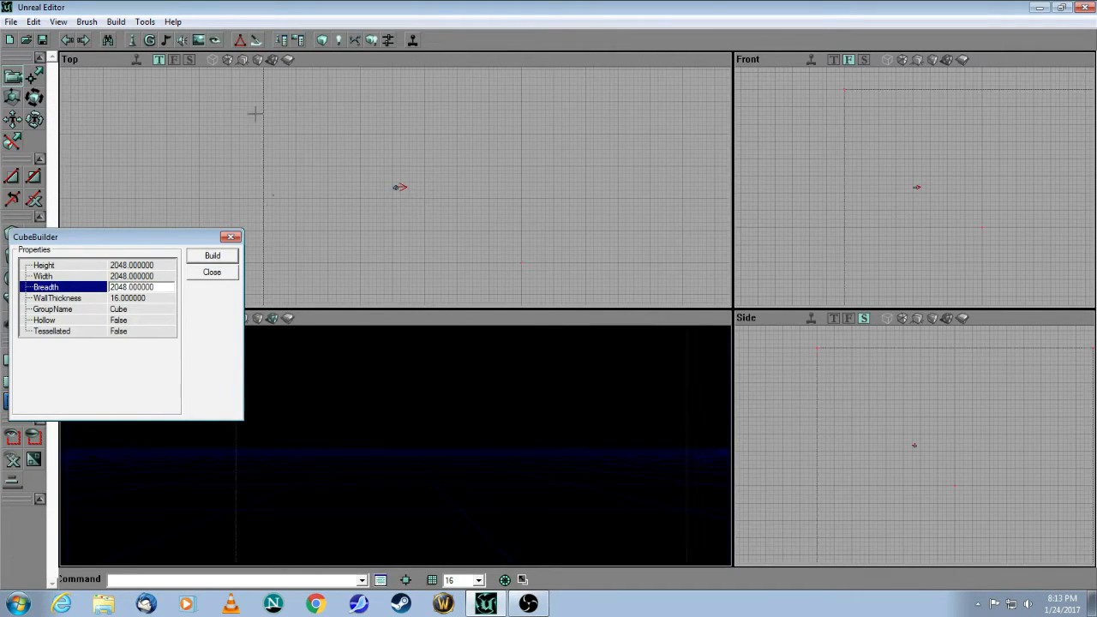
pyautogui.click(211, 255)
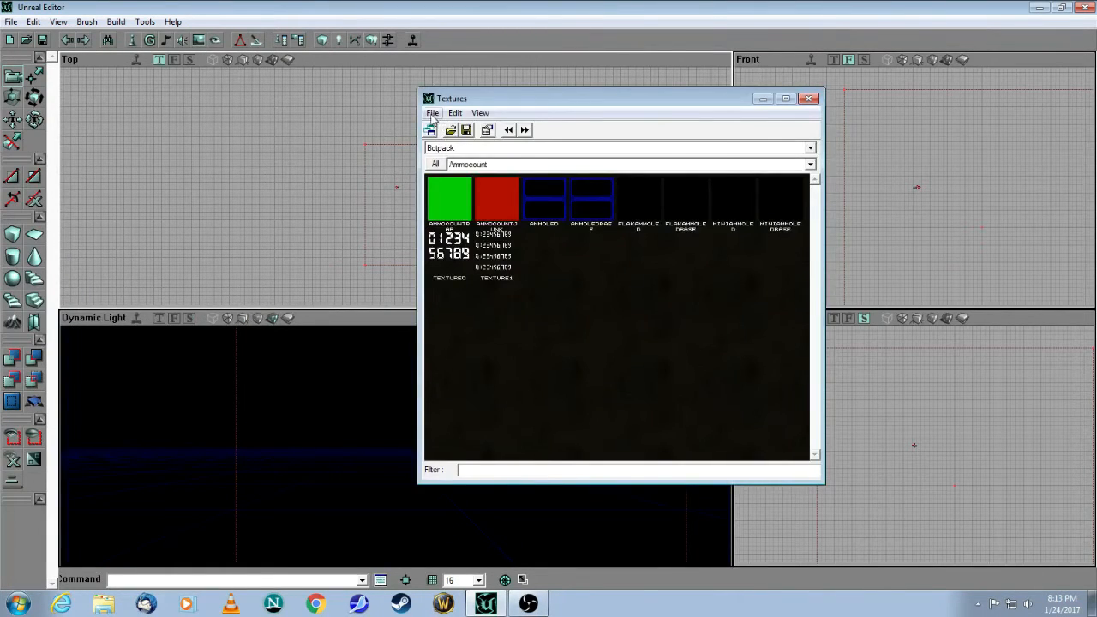
# Load UTtech1.utx into the texture browser, reposition it, and show textures at 100% size.
pyautogui.click(443, 129)
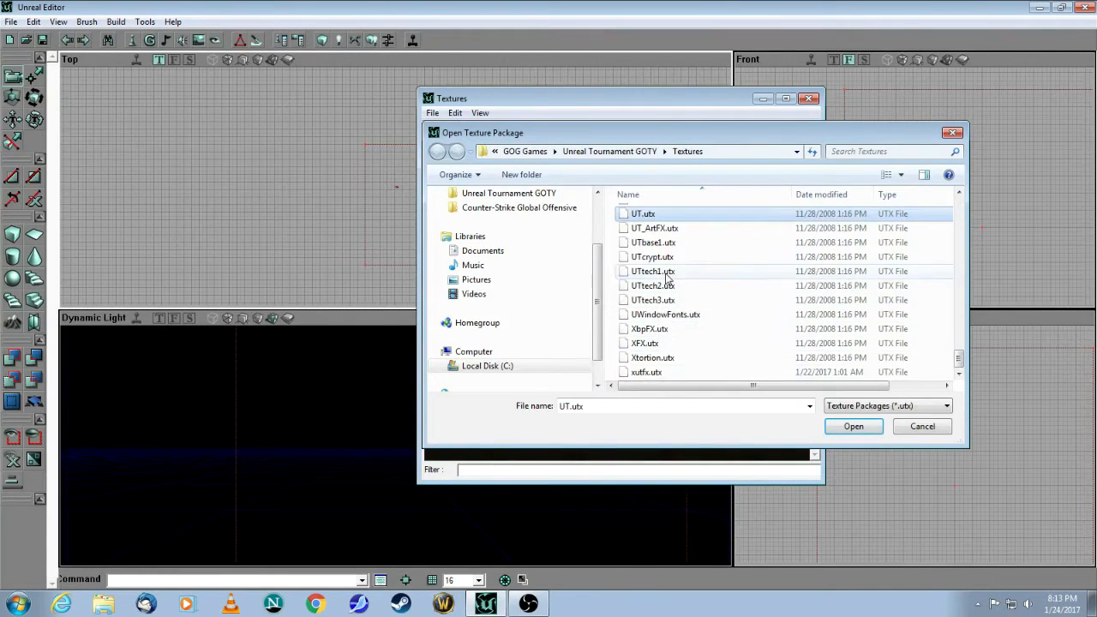
pyautogui.click(853, 426)
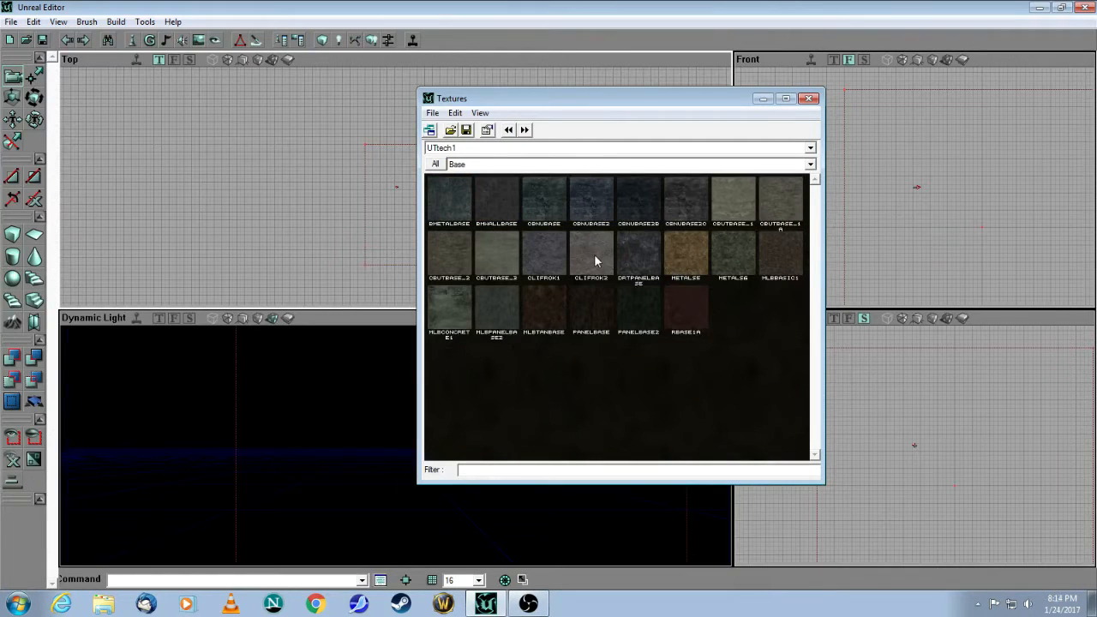
pyautogui.moveTo(619, 98); pyautogui.dragTo(522, 120)
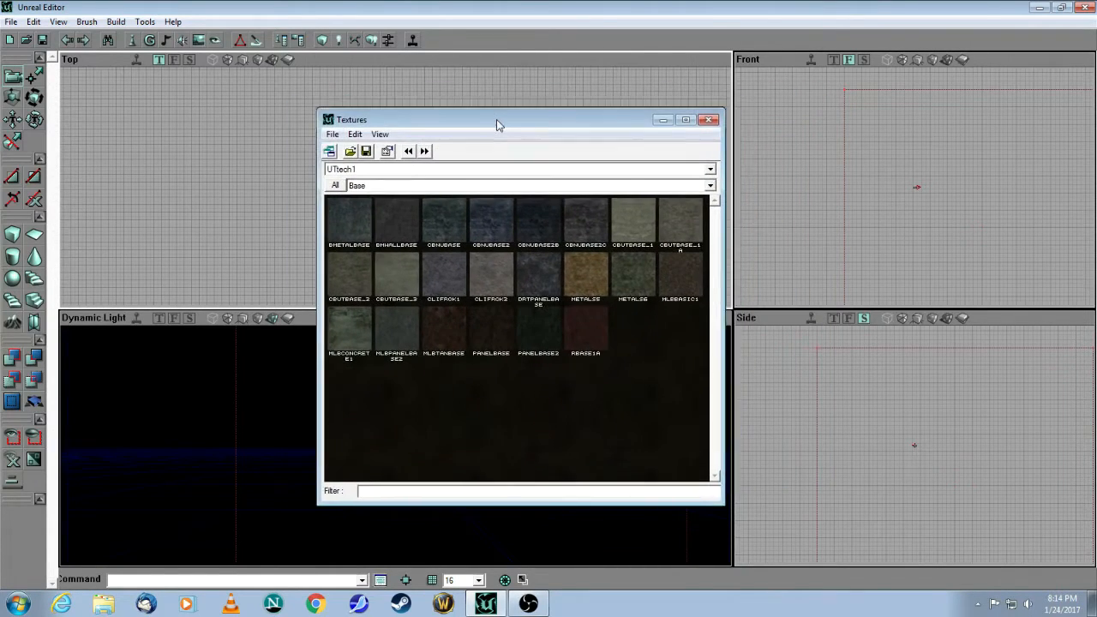
pyautogui.moveTo(497, 120); pyautogui.dragTo(518, 110)
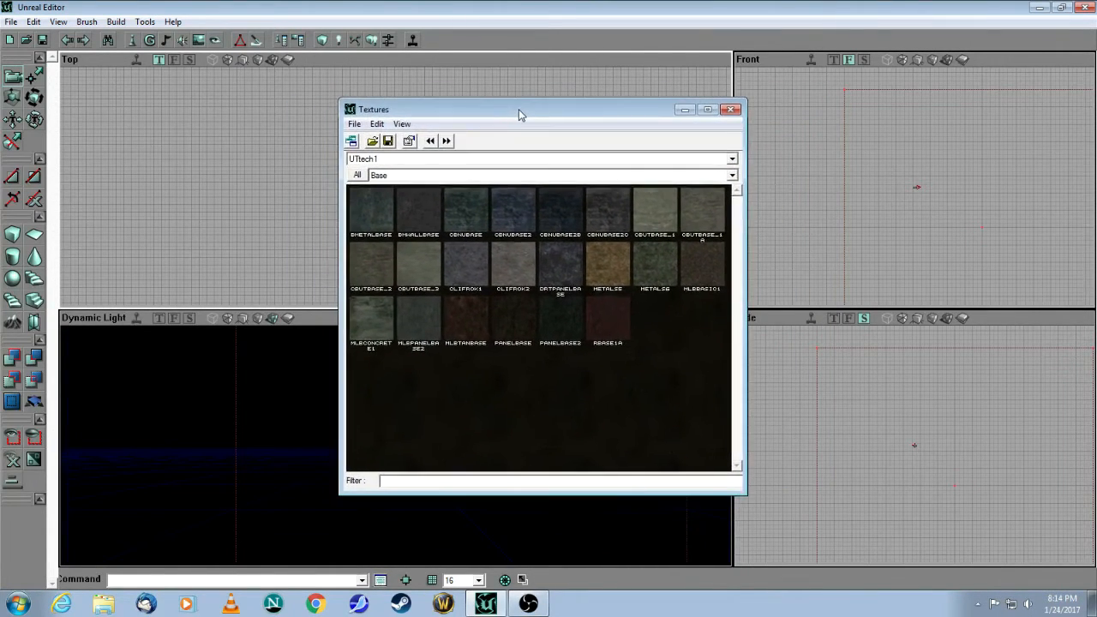
pyautogui.moveTo(519, 109); pyautogui.dragTo(512, 114)
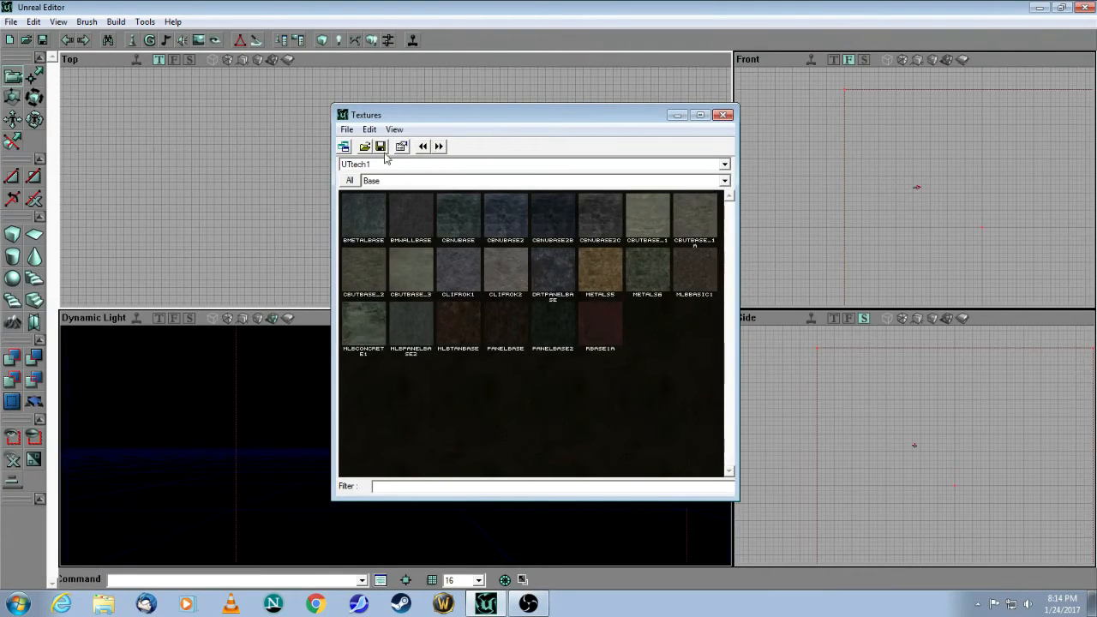
pyautogui.click(394, 130)
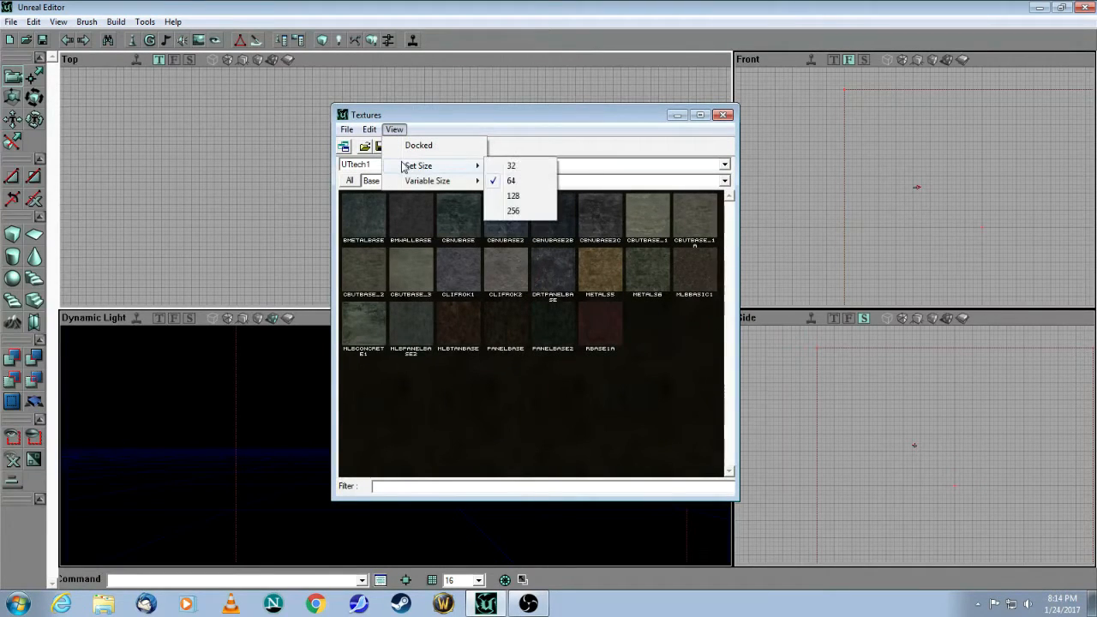
pyautogui.moveTo(427, 181)
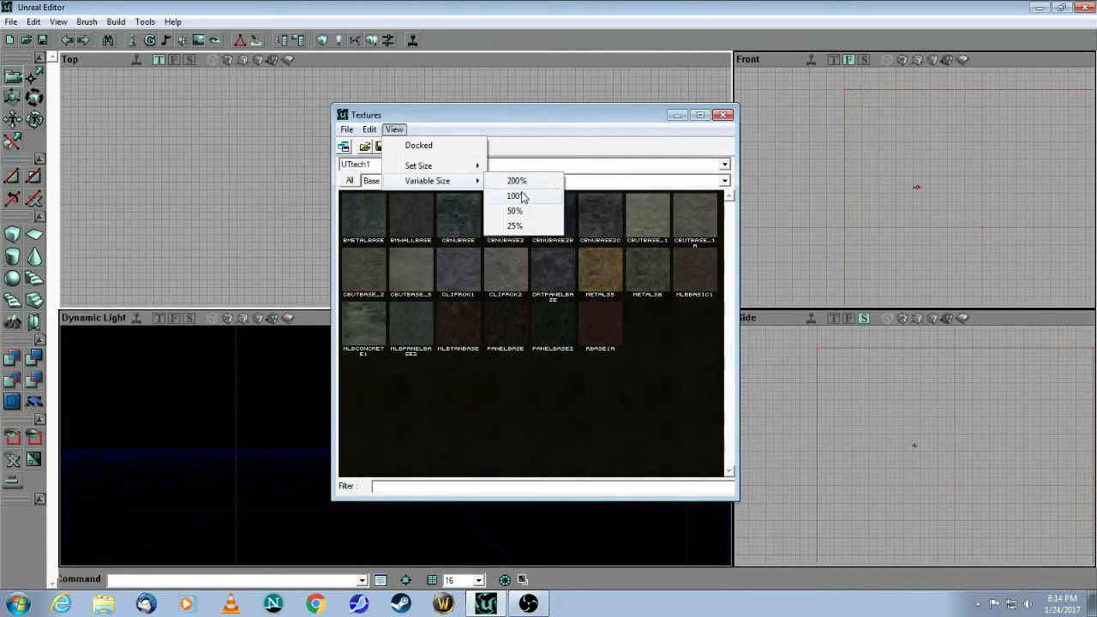
pyautogui.click(515, 180)
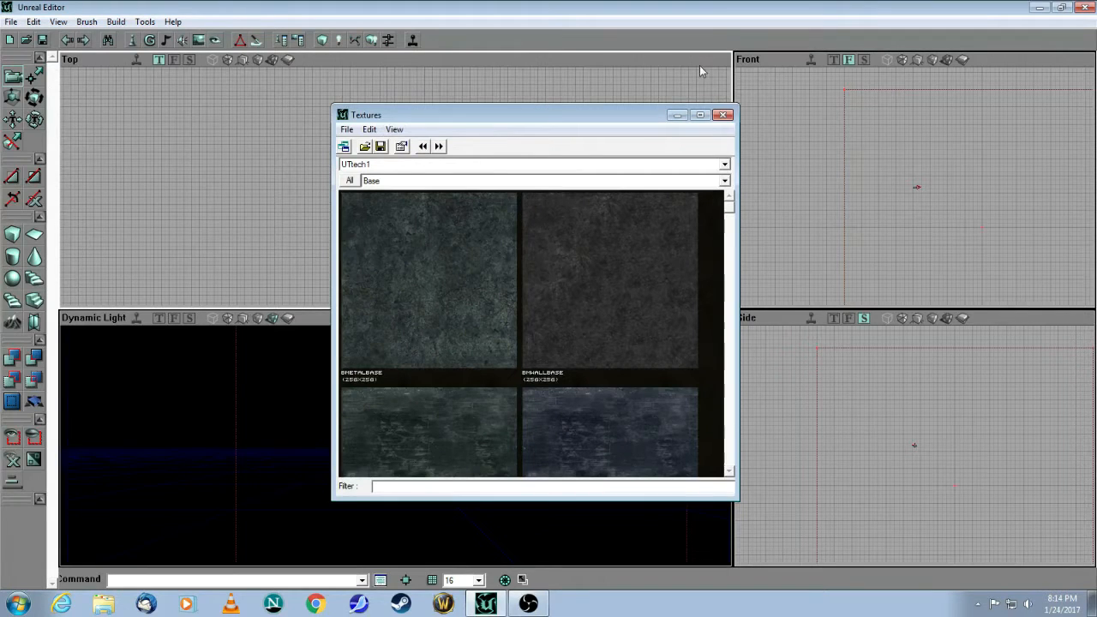
pyautogui.moveTo(701, 116)
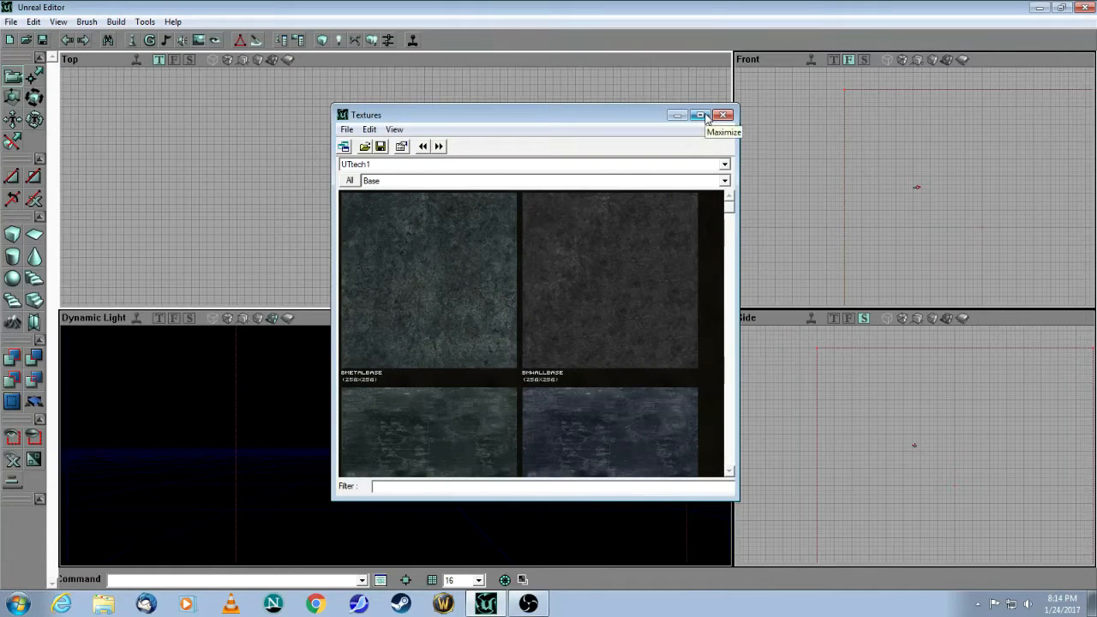
# Maximize the texture browser and browse textures, selecting cbutbase_3 then ClifRok1.
pyautogui.click(701, 114)
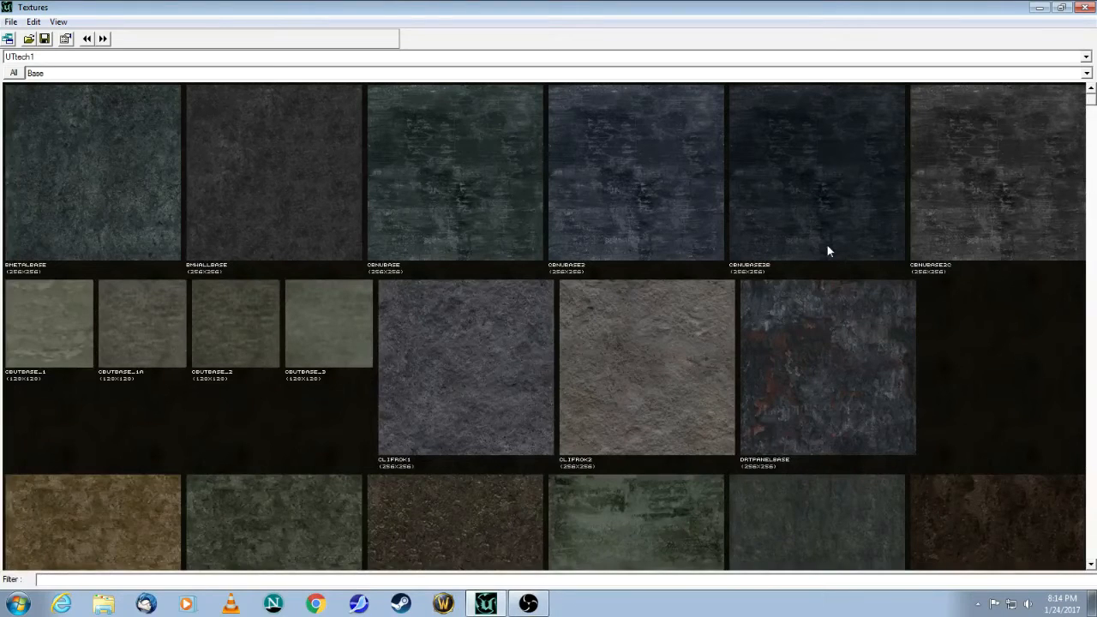
pyautogui.moveTo(682, 365)
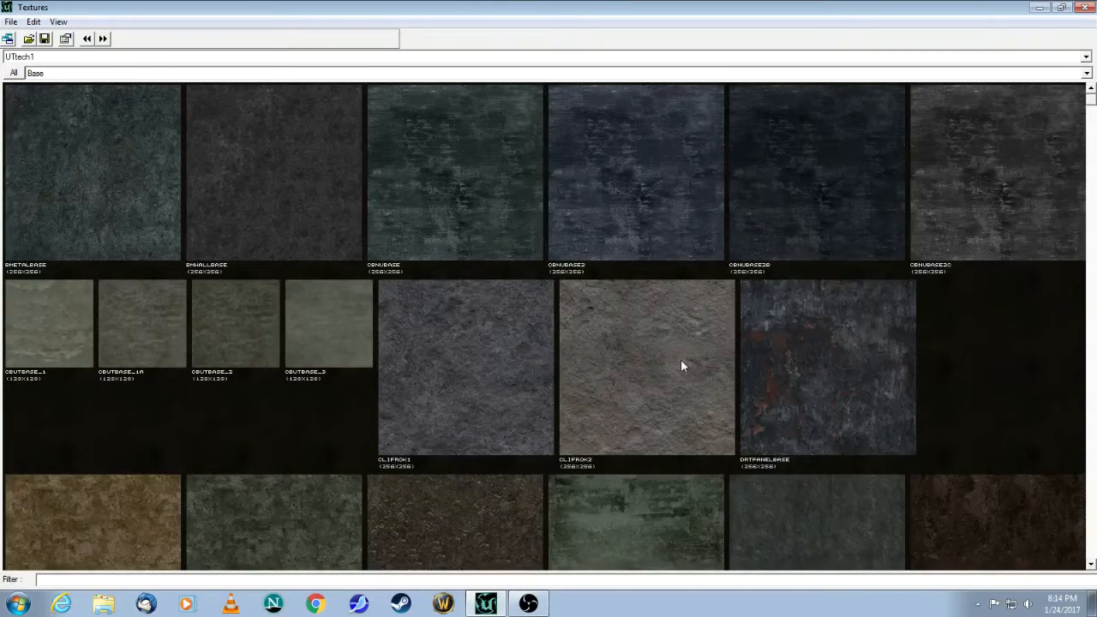
pyautogui.scroll(-3)
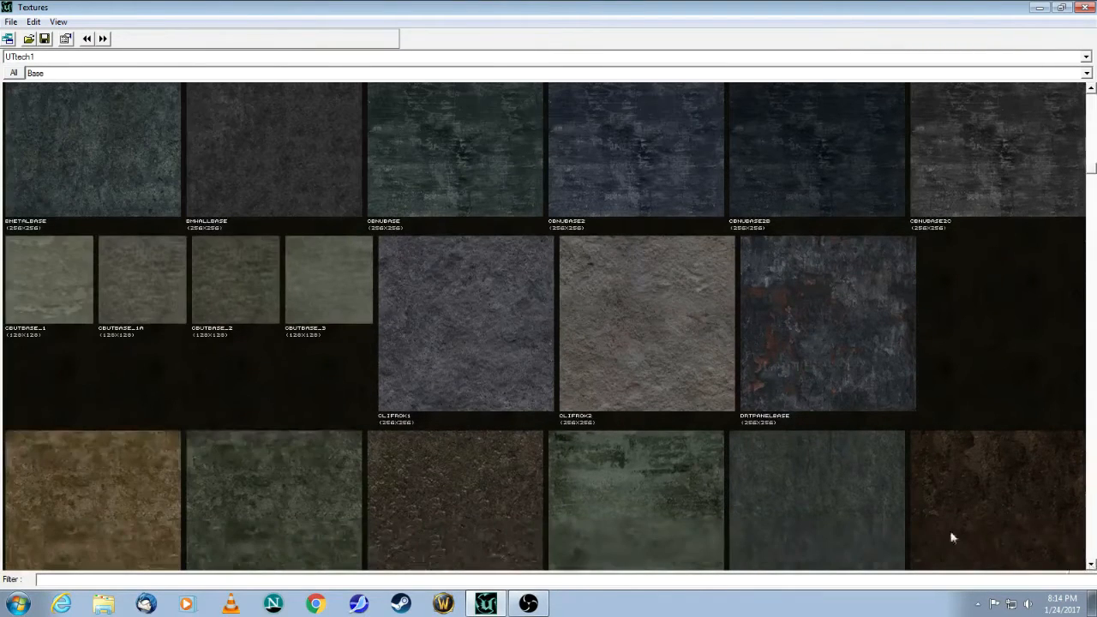
pyautogui.moveTo(317, 300)
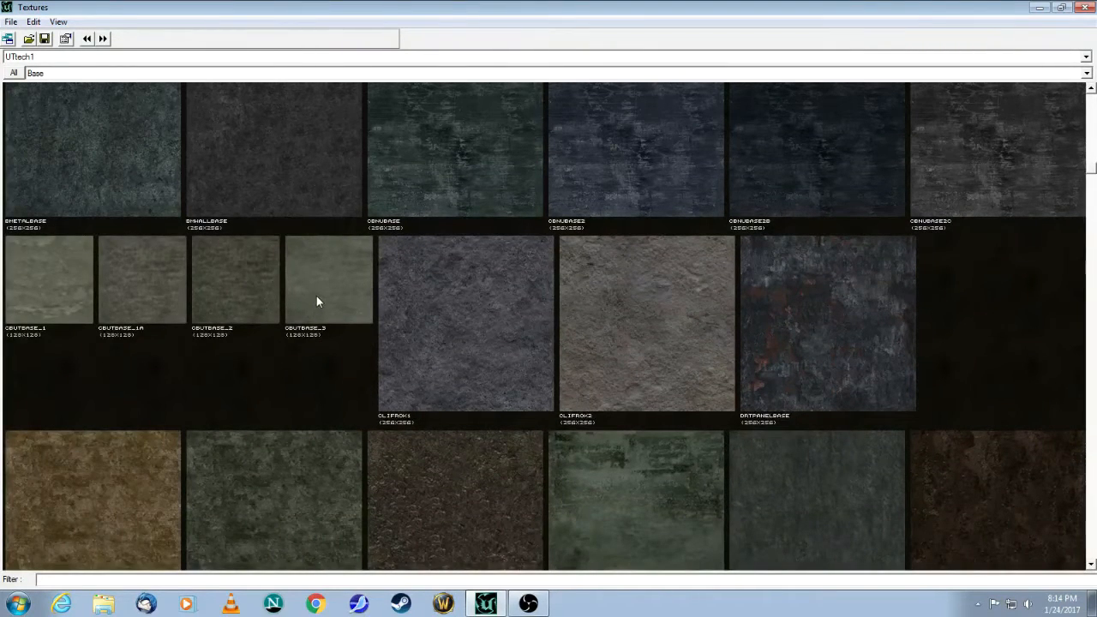
pyautogui.click(320, 283)
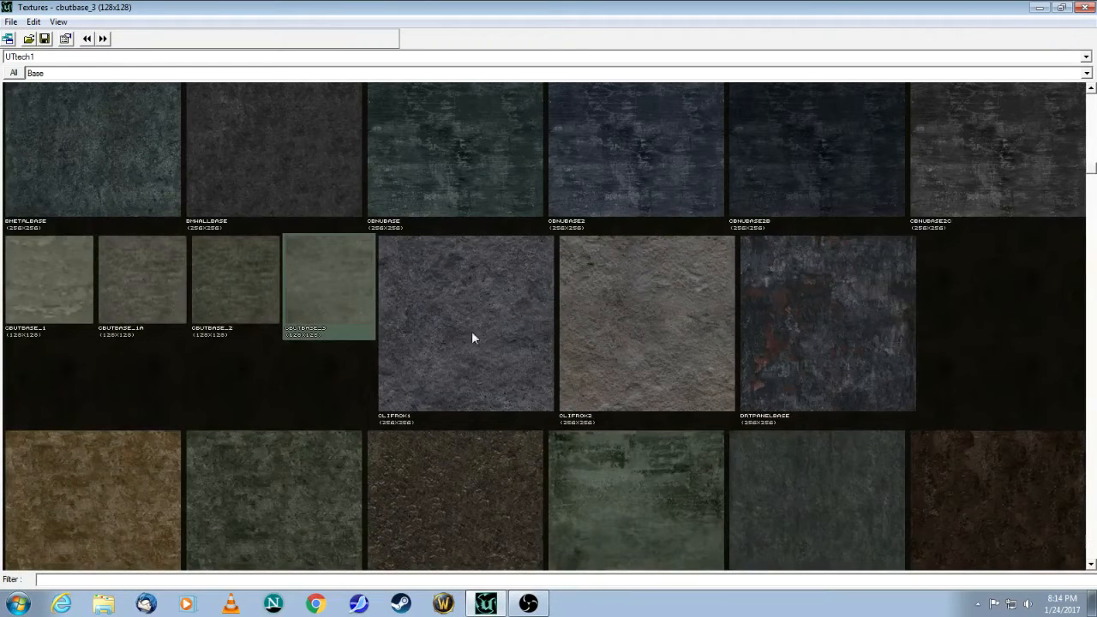
pyautogui.click(465, 326)
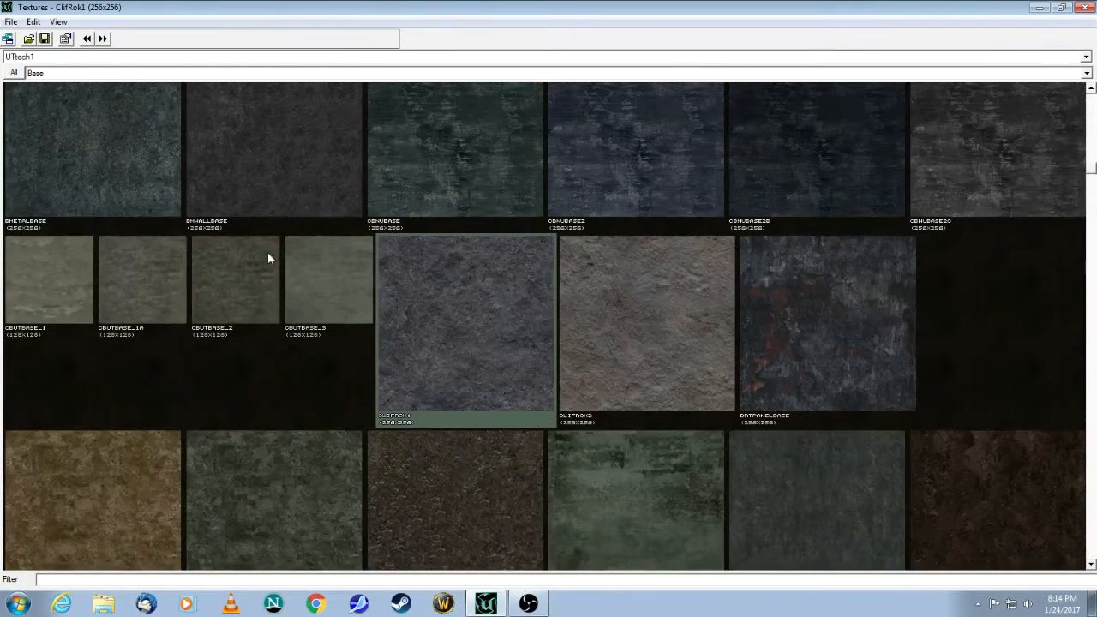
pyautogui.moveTo(448, 318)
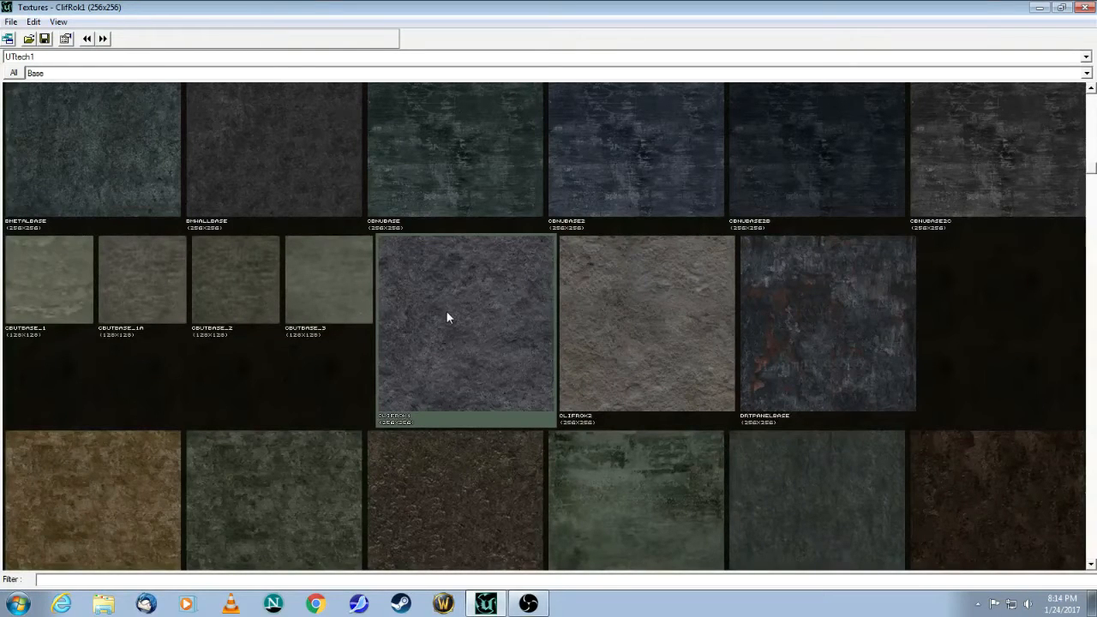
pyautogui.moveTo(277, 145)
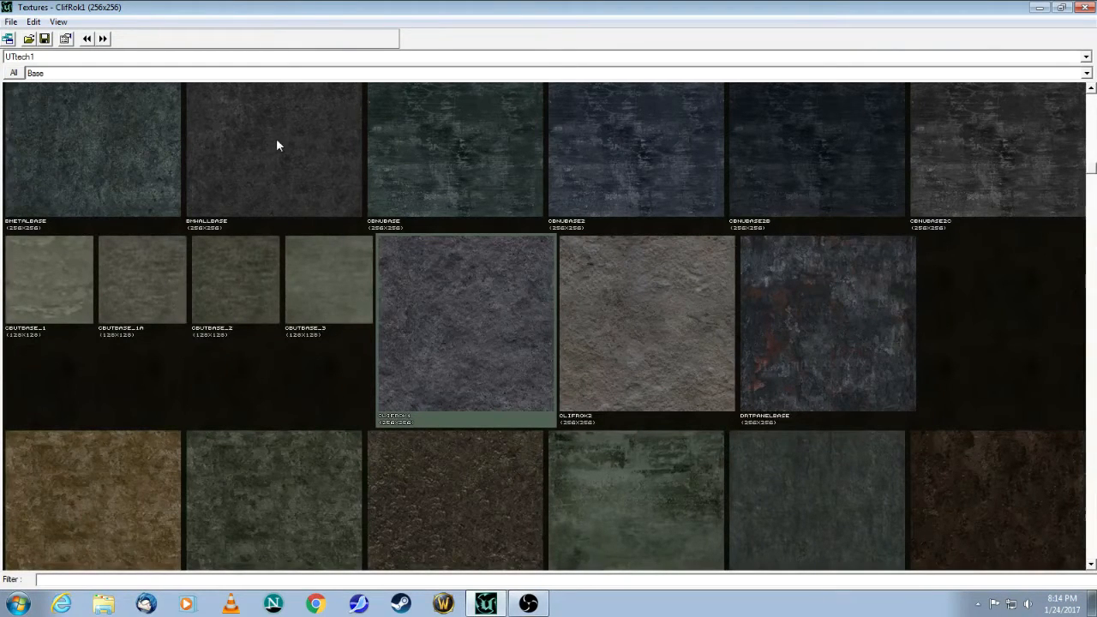
pyautogui.moveTo(279, 181)
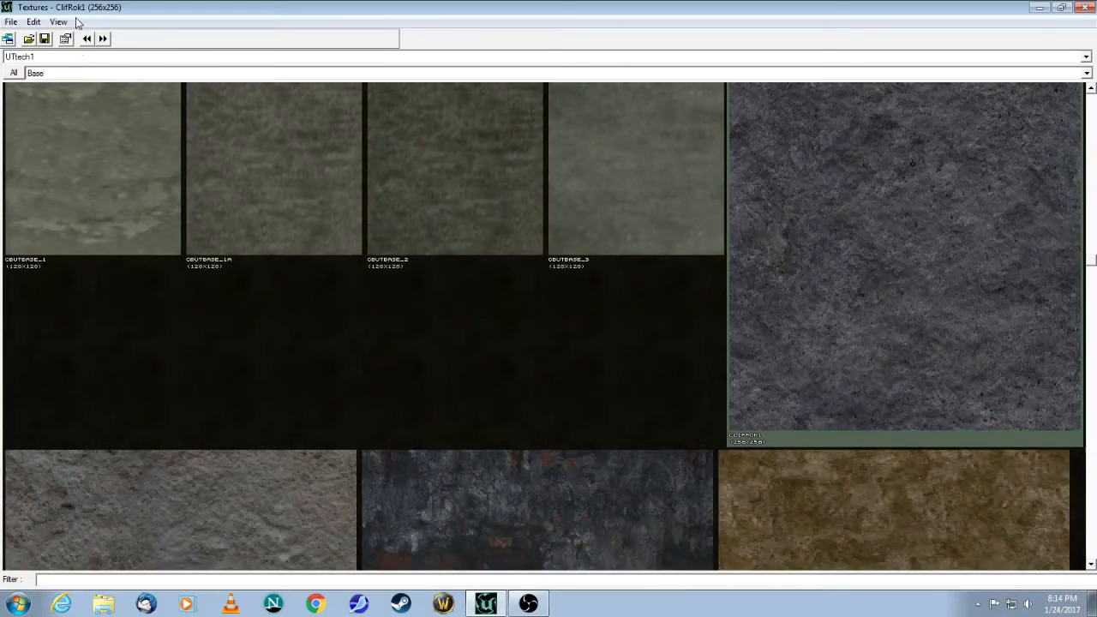
# Shrink the texture previews and scroll through the Floor group.
pyautogui.click(57, 21)
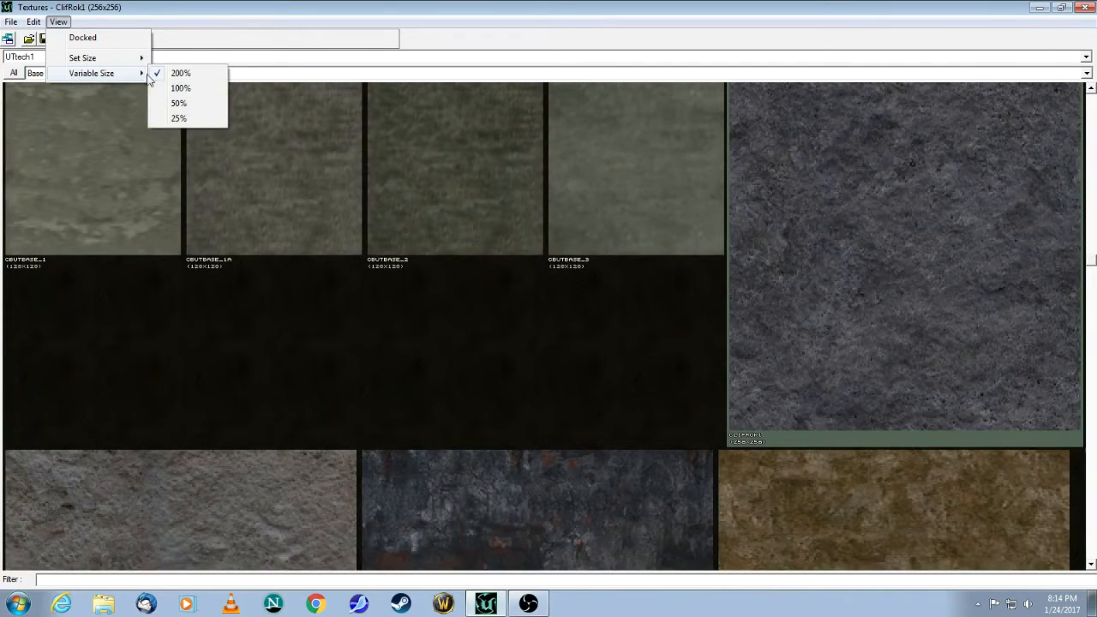
pyautogui.click(184, 88)
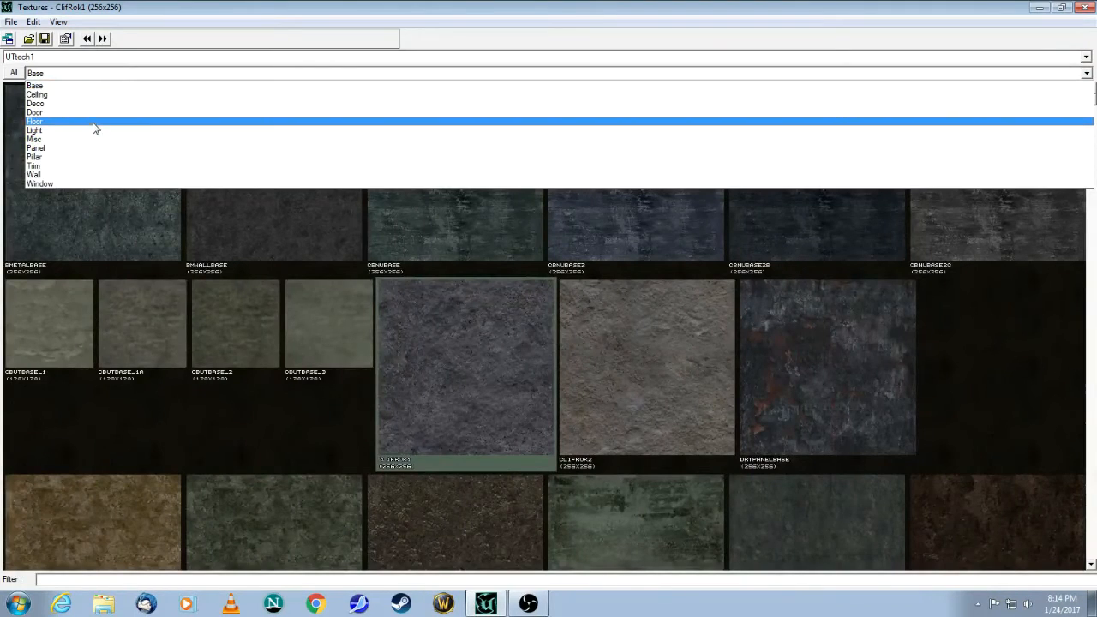
pyautogui.click(34, 121)
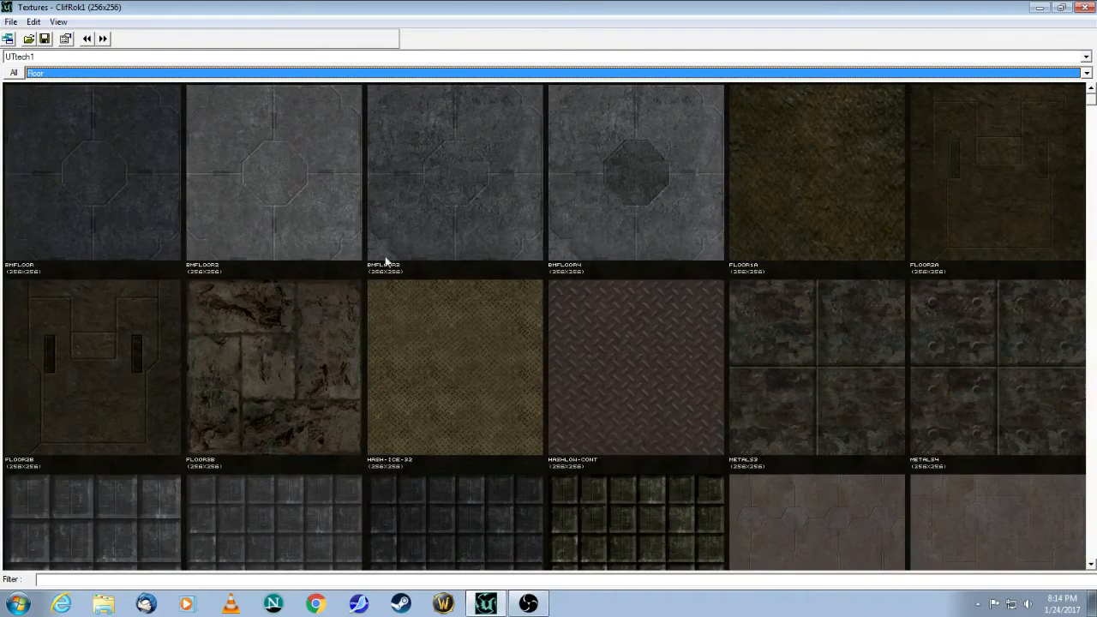
pyautogui.scroll(-3)
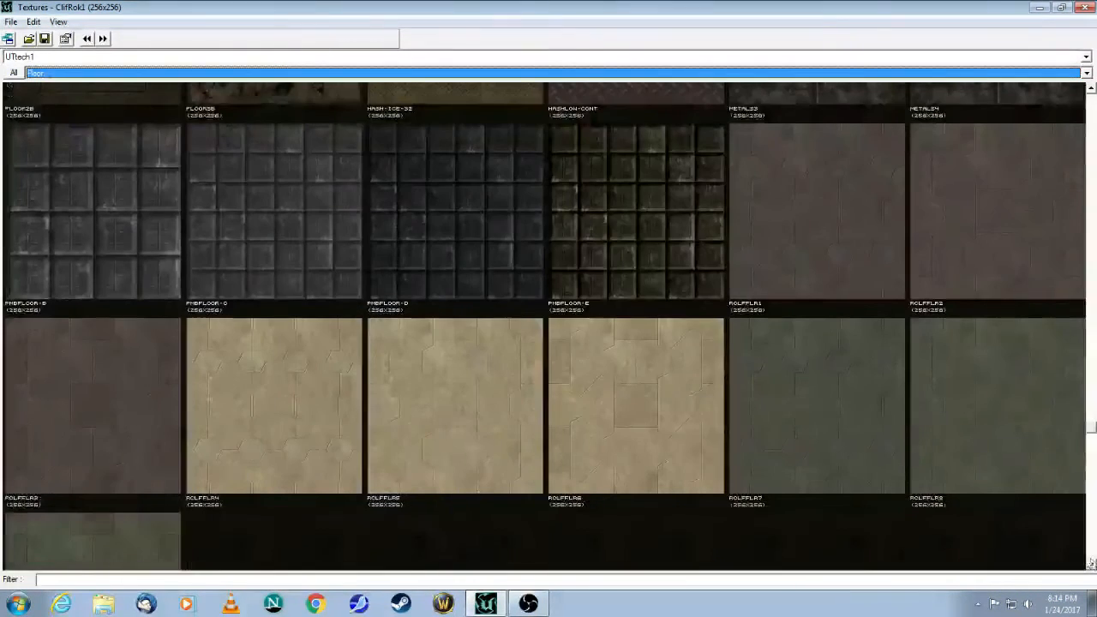
# Pick a floor texture from the UTtech1 Floor group.
pyautogui.click(816, 410)
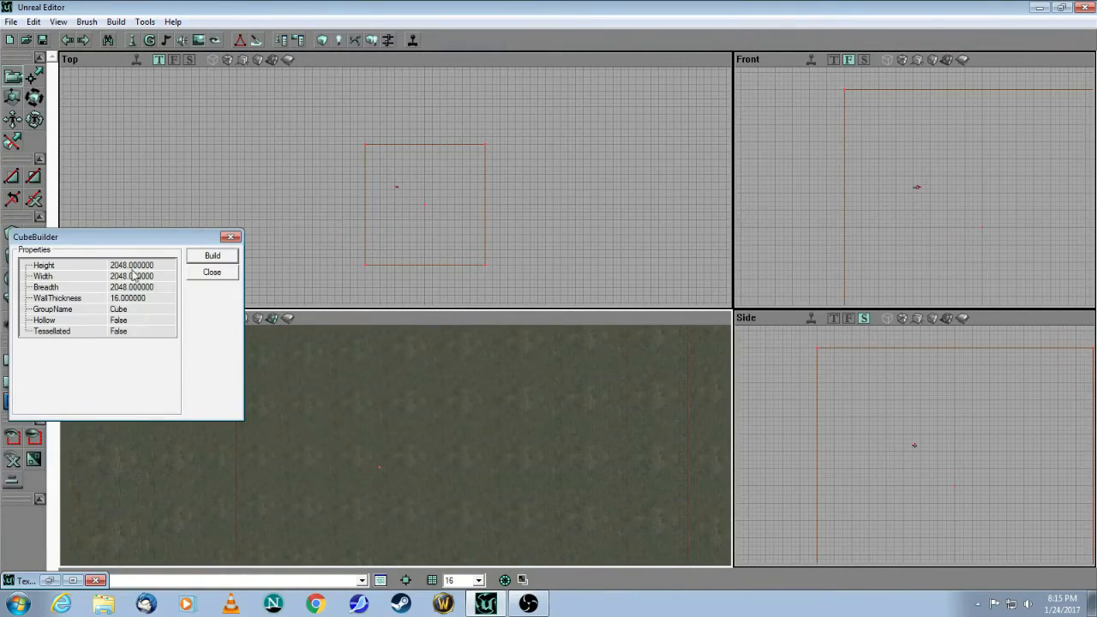
# Enter Height 64, Width 128, Breadth 256 in CubeBuilder and rebuild the brush.
pyautogui.click(137, 264)
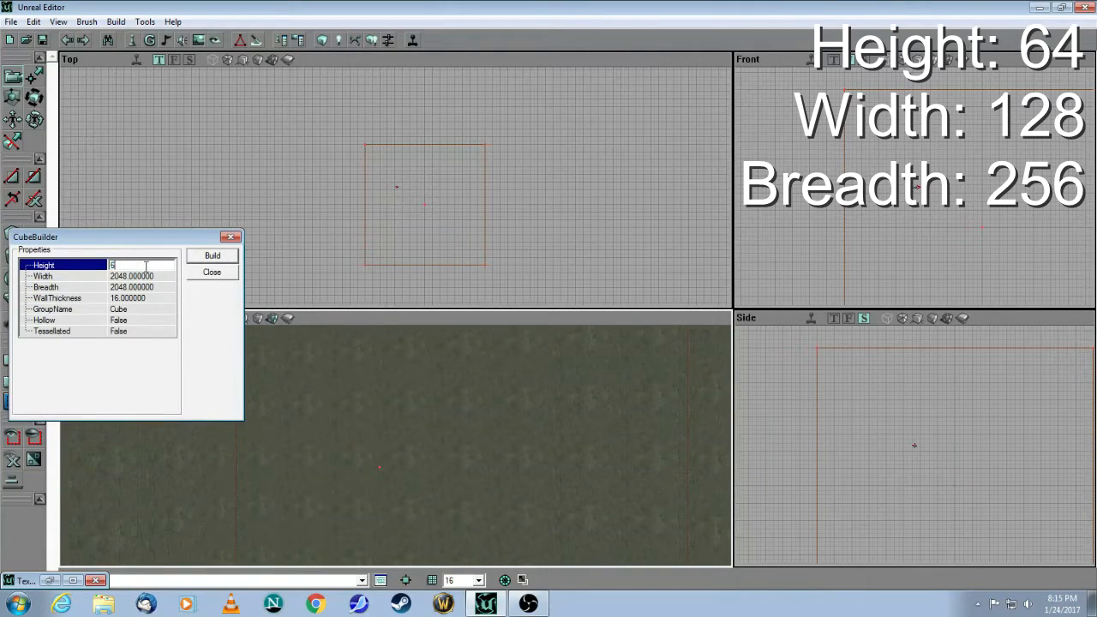
pyautogui.click(133, 275)
pyautogui.write('128.000000')
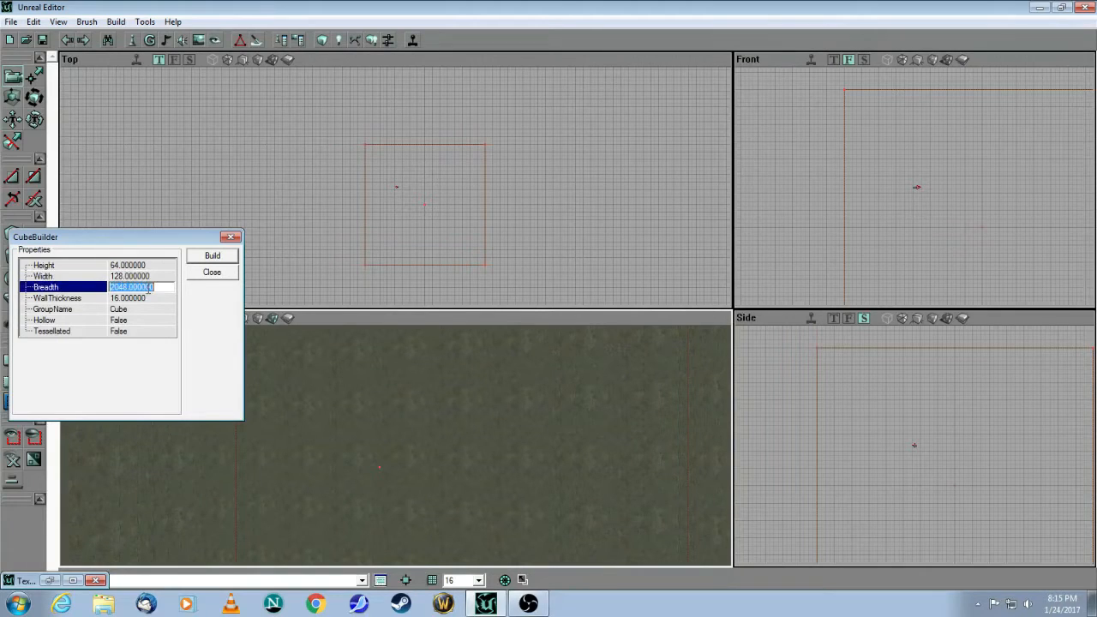
pyautogui.click(211, 255)
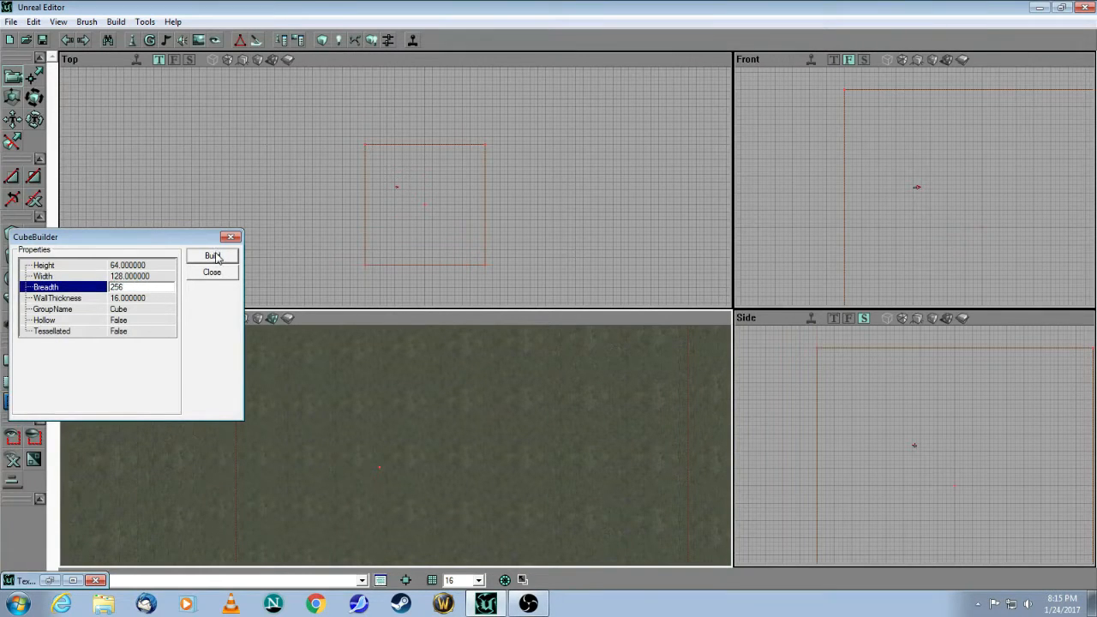
pyautogui.click(212, 255)
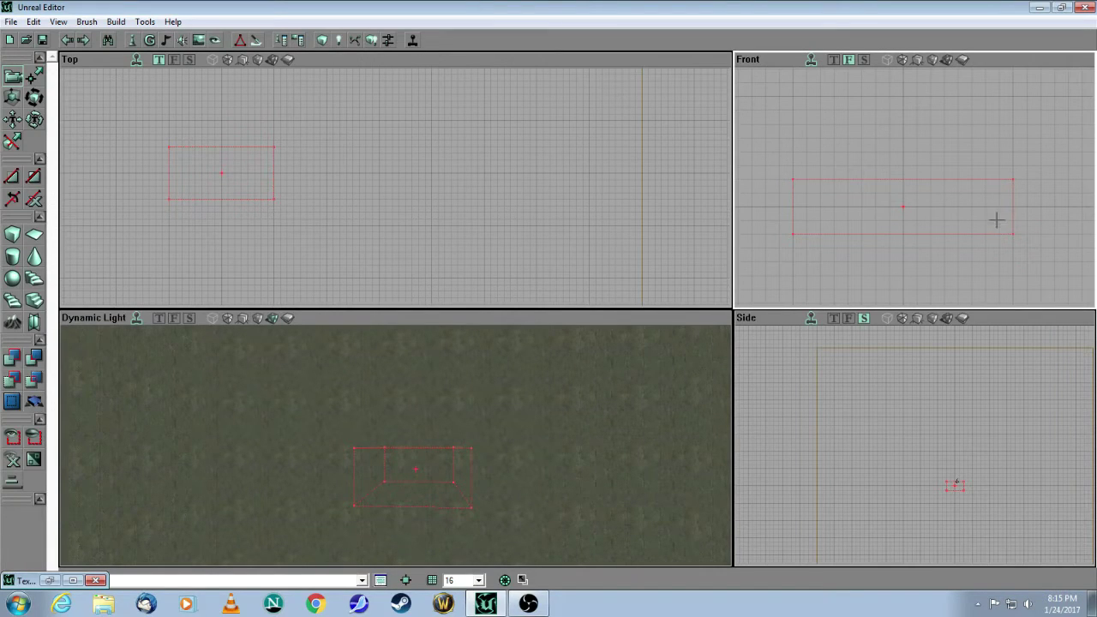
pyautogui.moveTo(1028, 245)
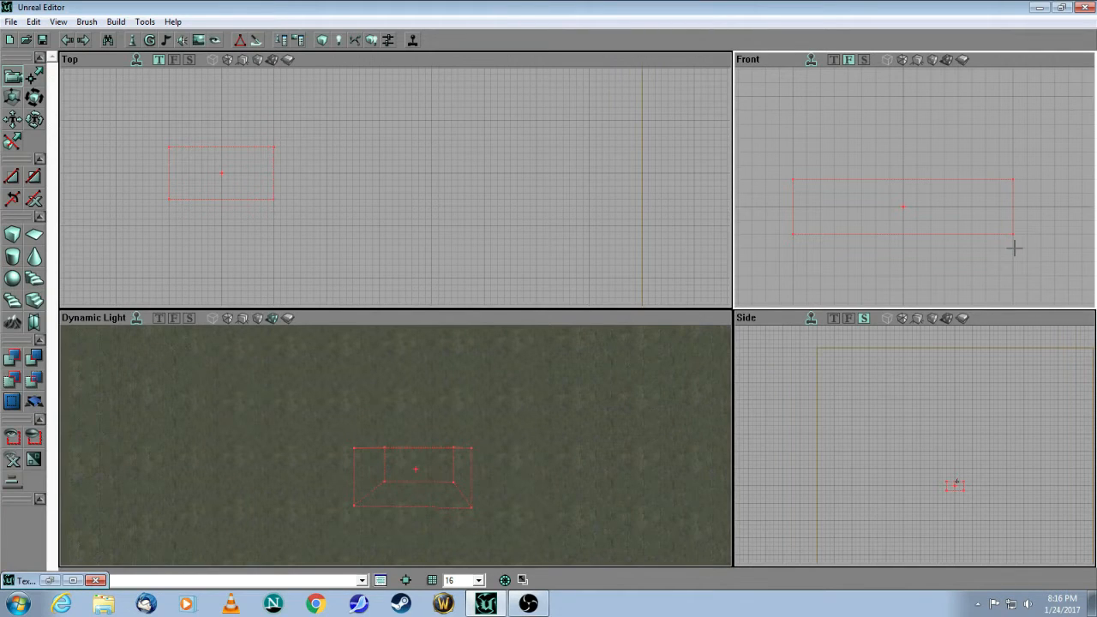
pyautogui.moveTo(7, 162)
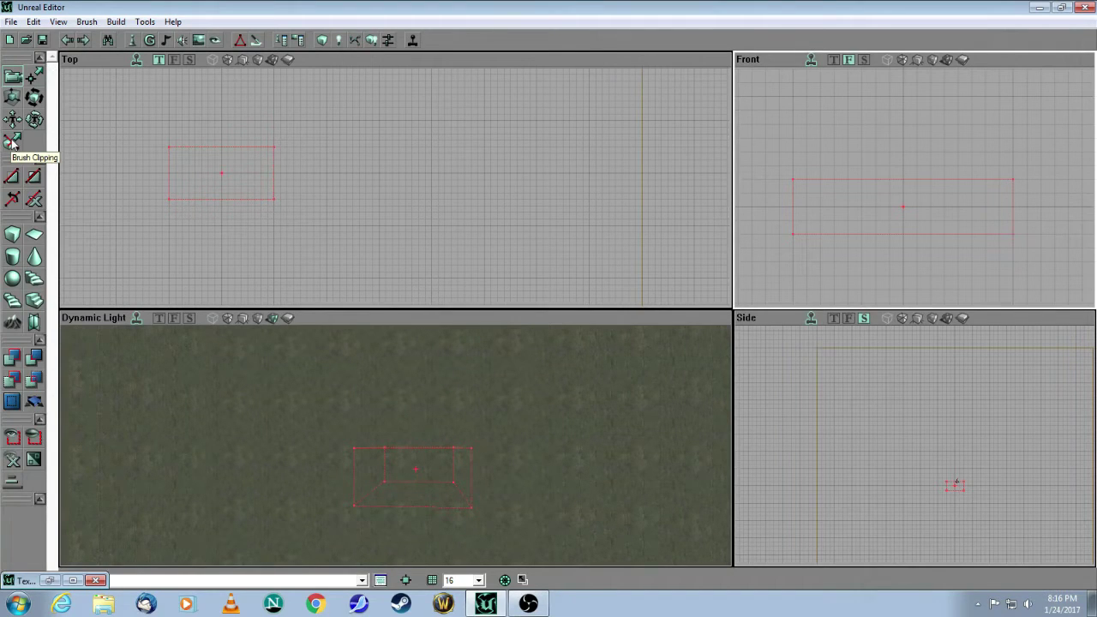
pyautogui.moveTo(13, 77)
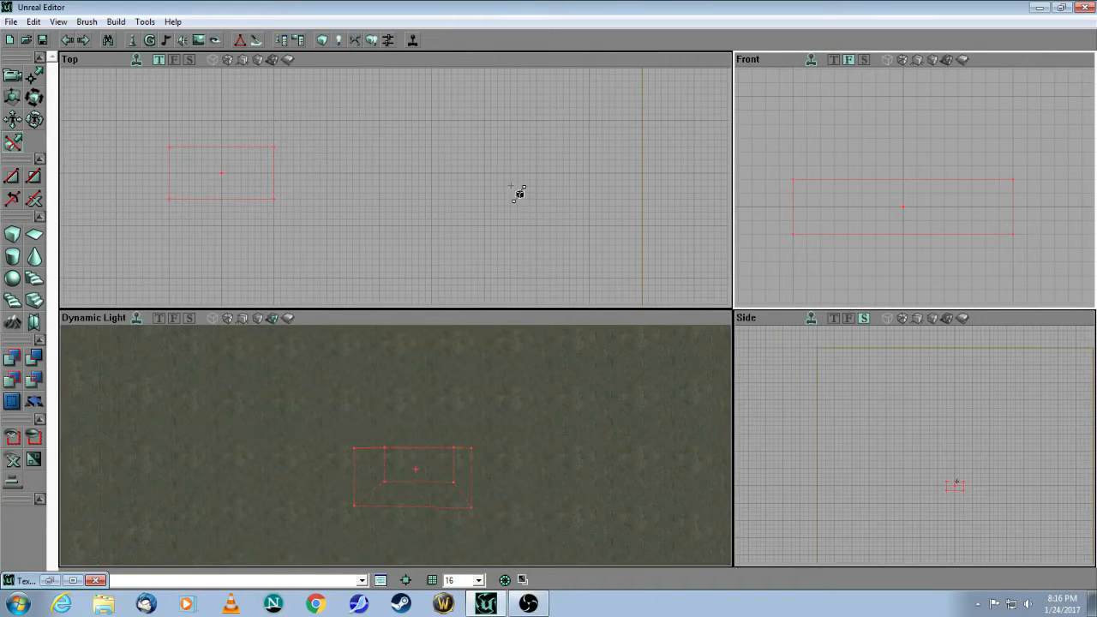
pyautogui.moveTo(589, 245)
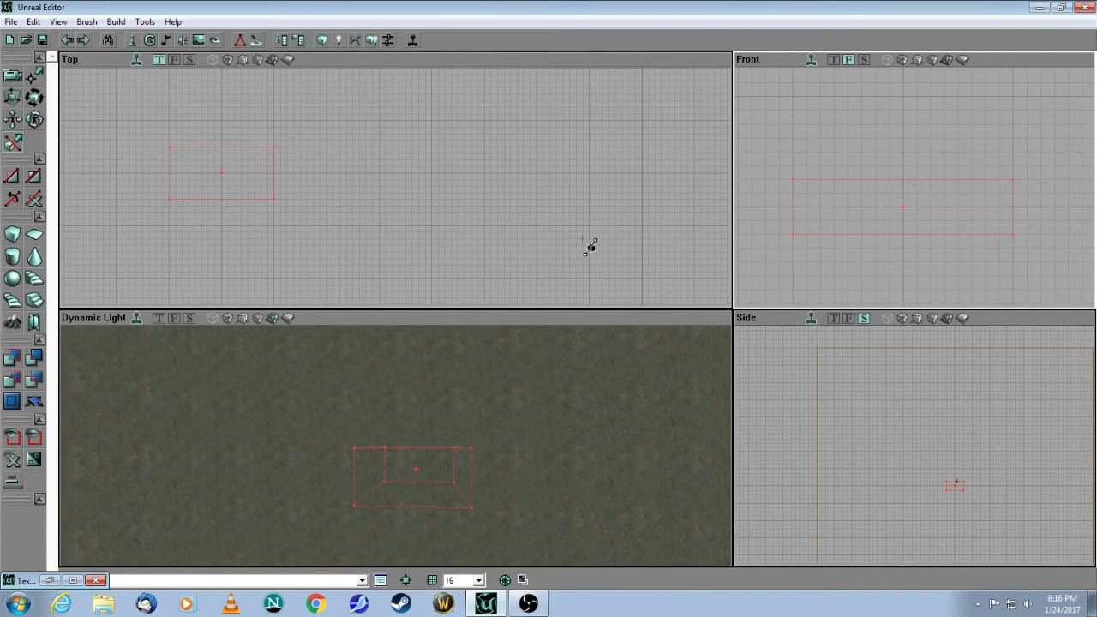
pyautogui.moveTo(620, 244)
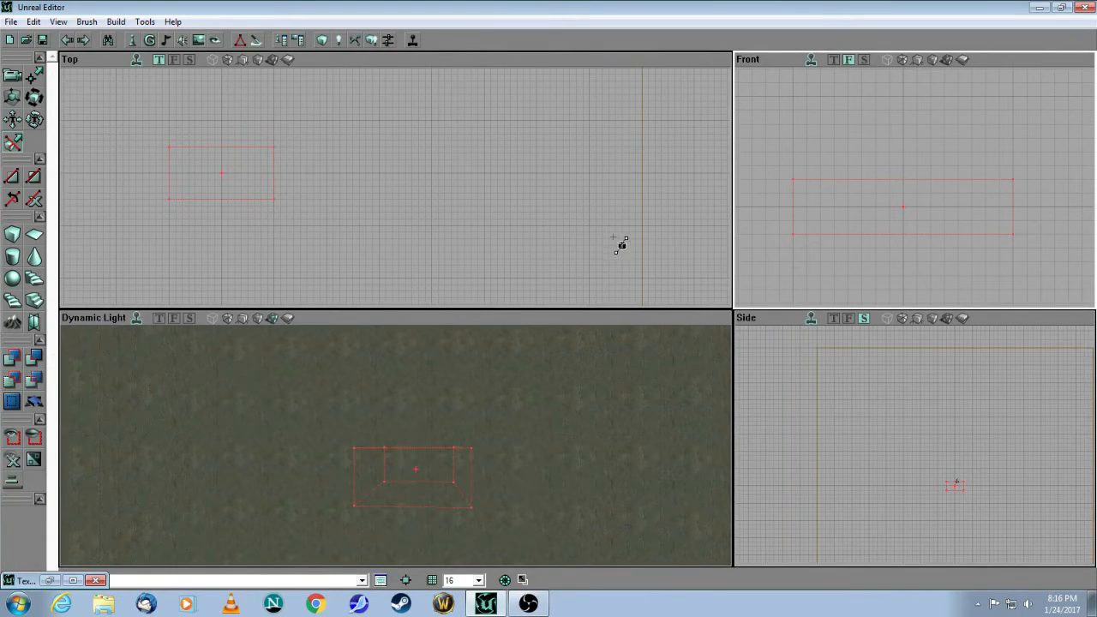
pyautogui.moveTo(809, 190)
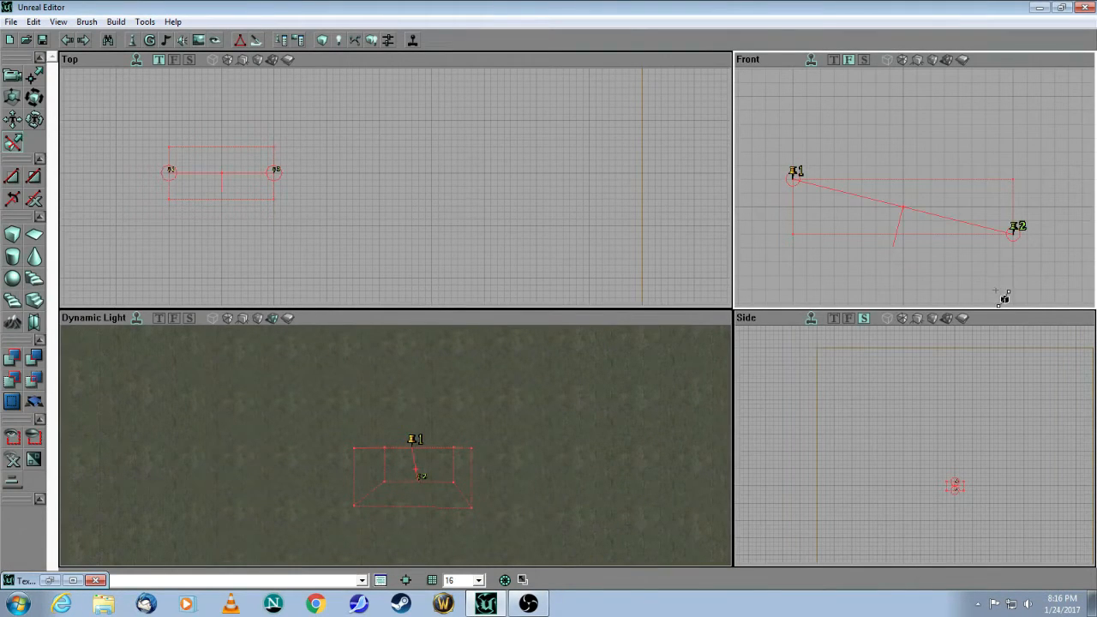
pyautogui.moveTo(809, 220)
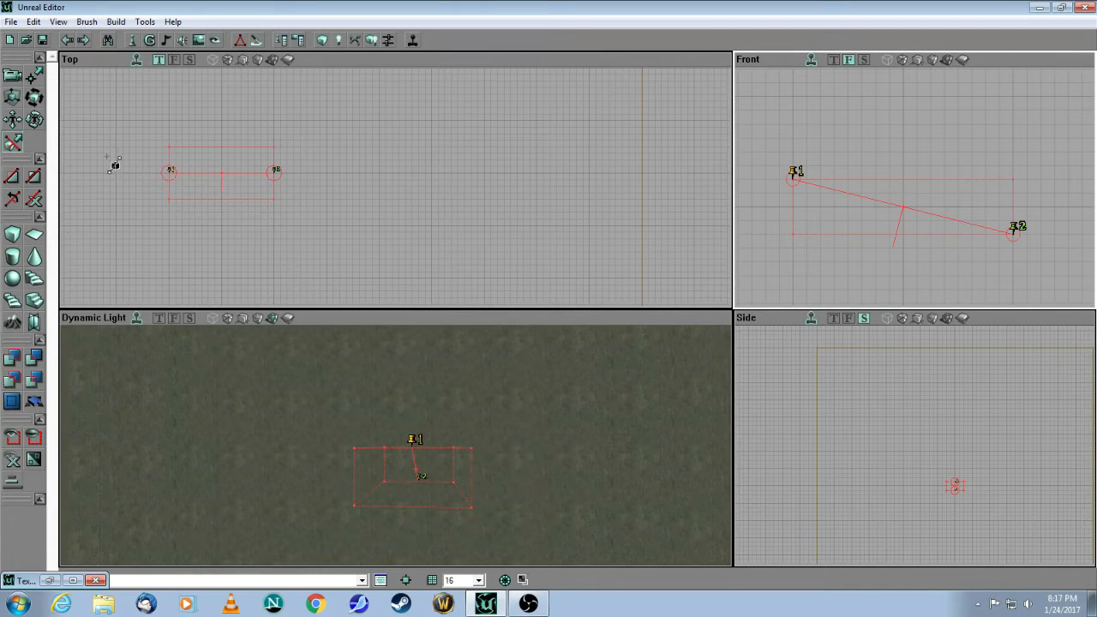
pyautogui.moveTo(12, 210)
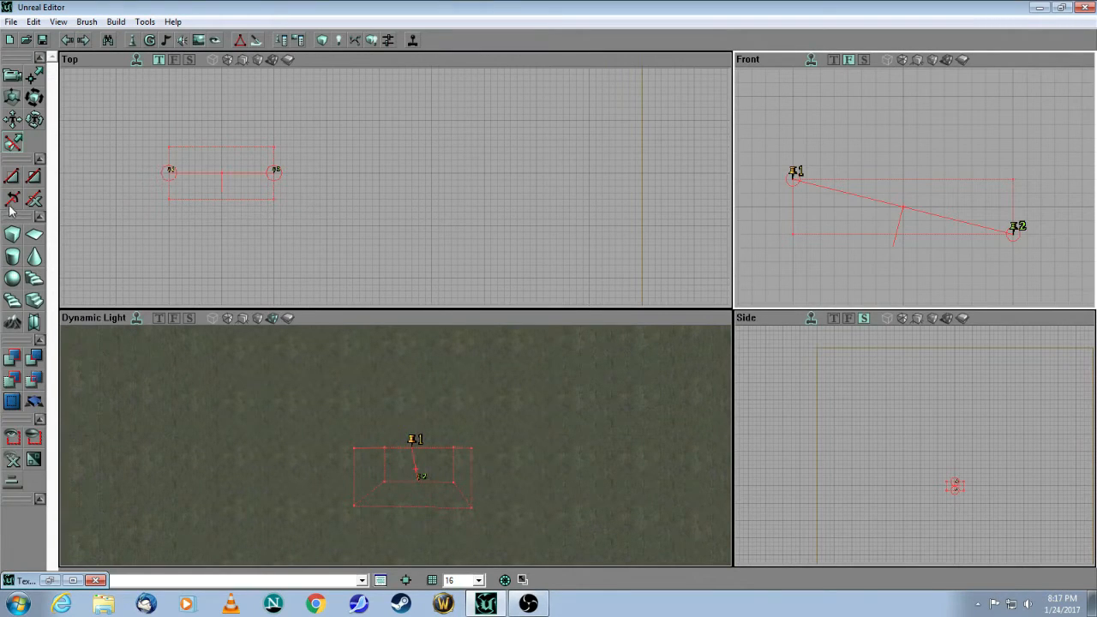
pyautogui.moveTo(12, 203)
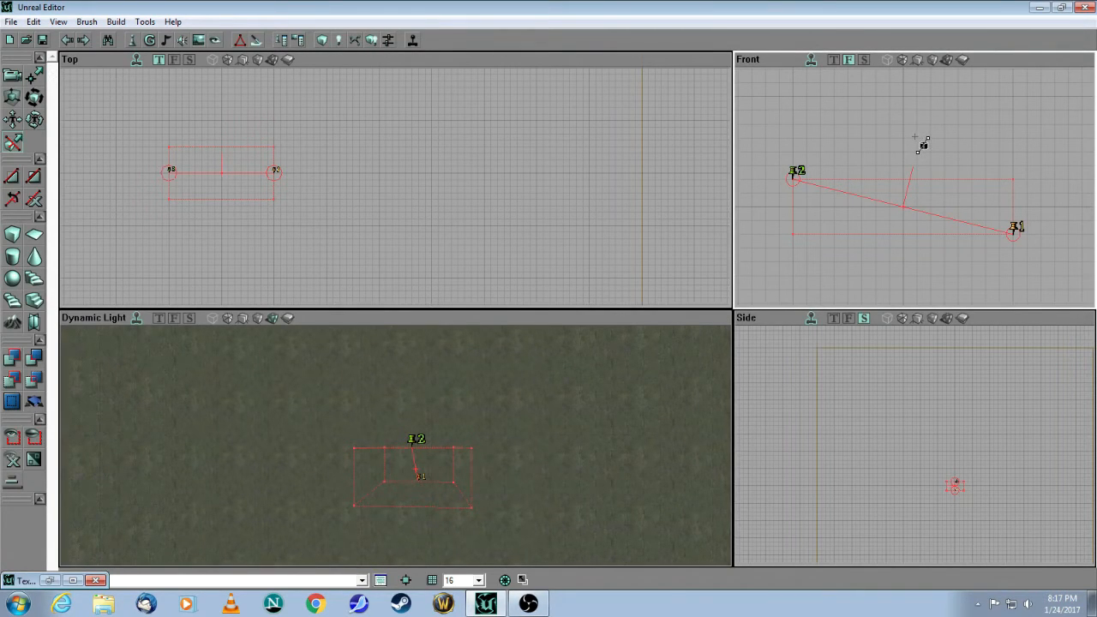
pyautogui.moveTo(980, 206)
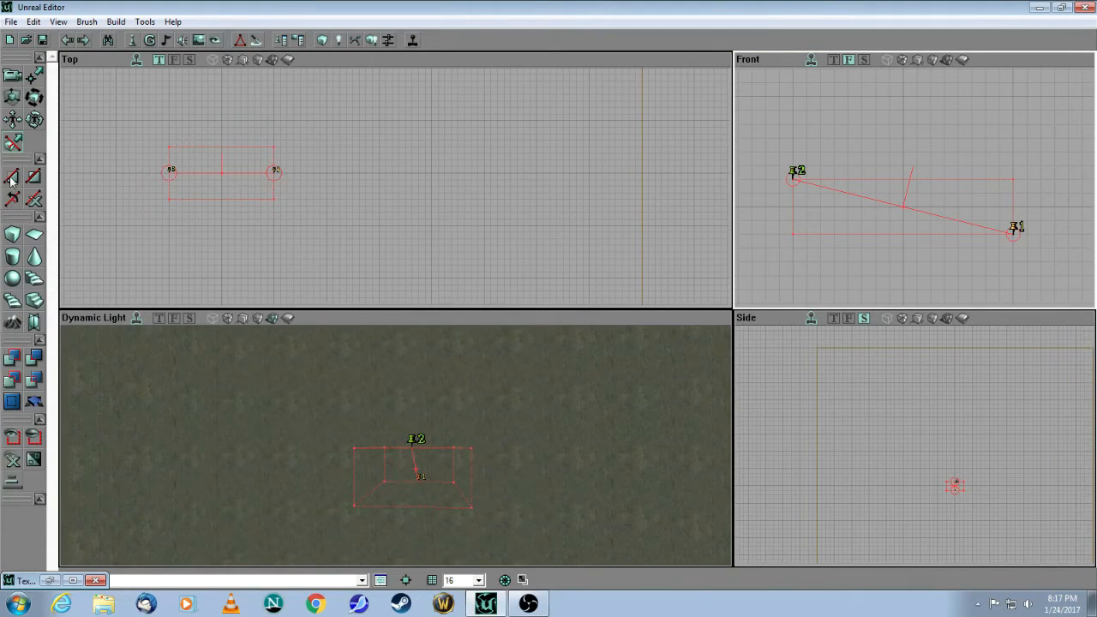
pyautogui.moveTo(11, 177)
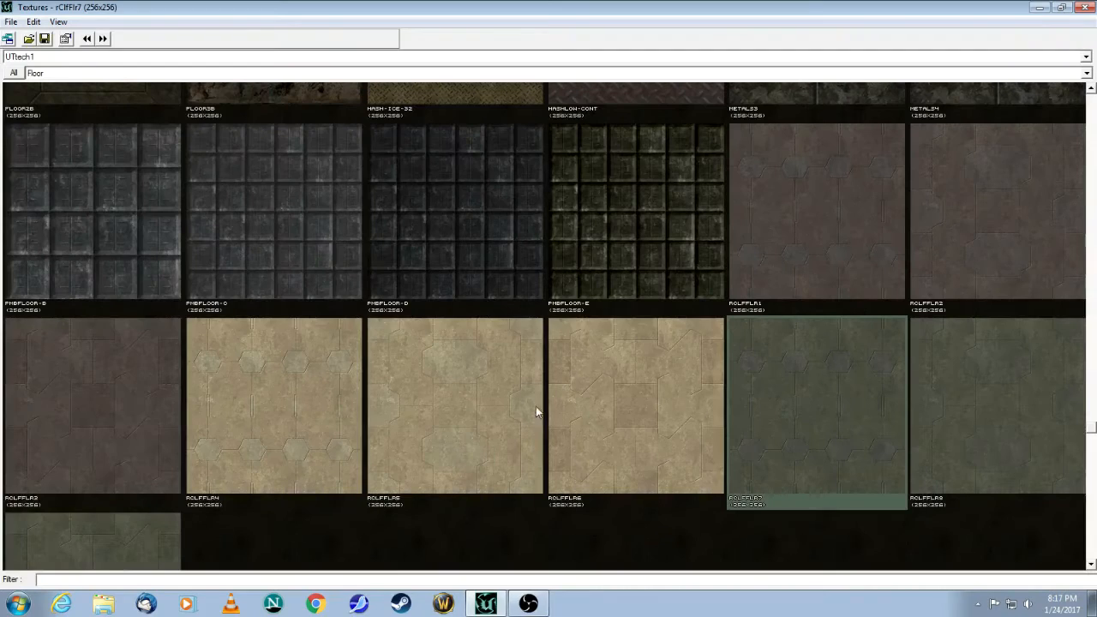
# Select the rClfFlr4 floor texture and minimize the texture browser.
pyautogui.click(274, 407)
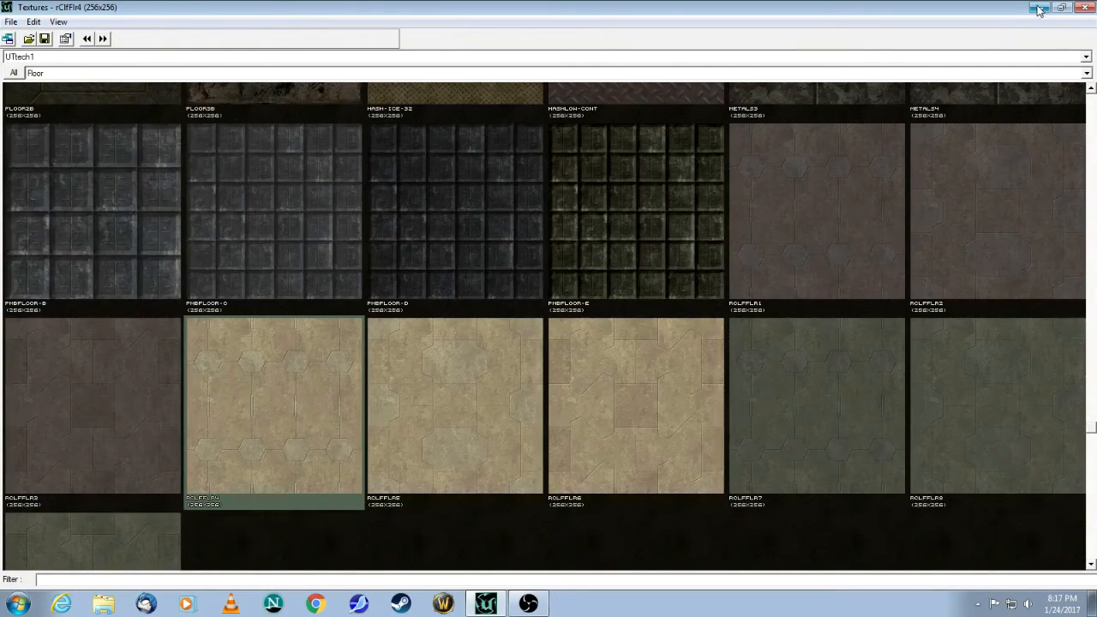
pyautogui.click(1032, 9)
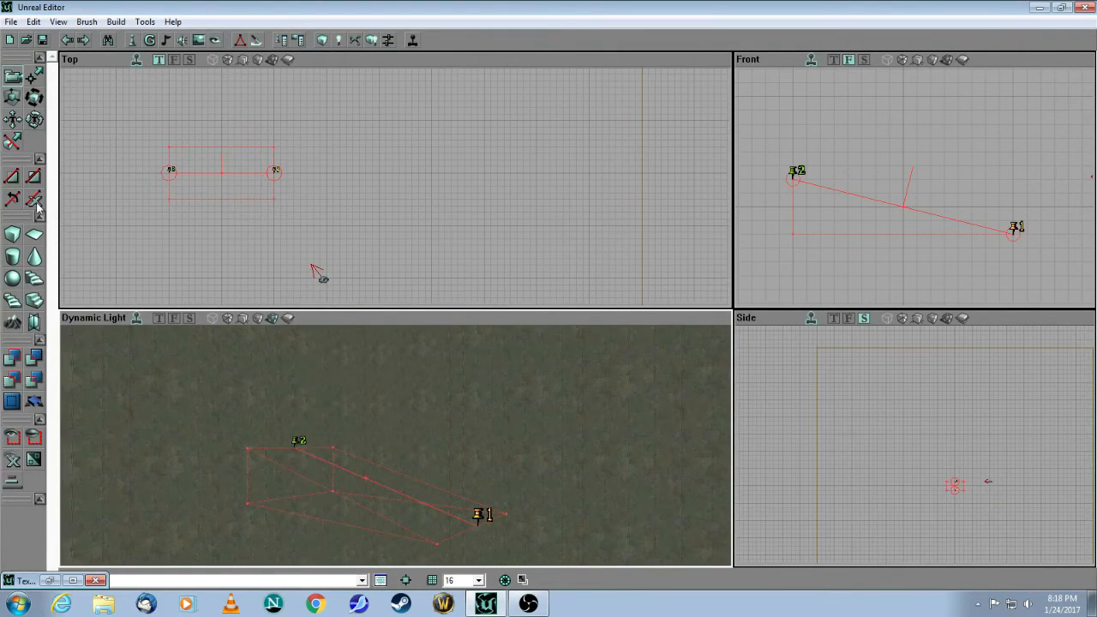
pyautogui.moveTo(37, 199)
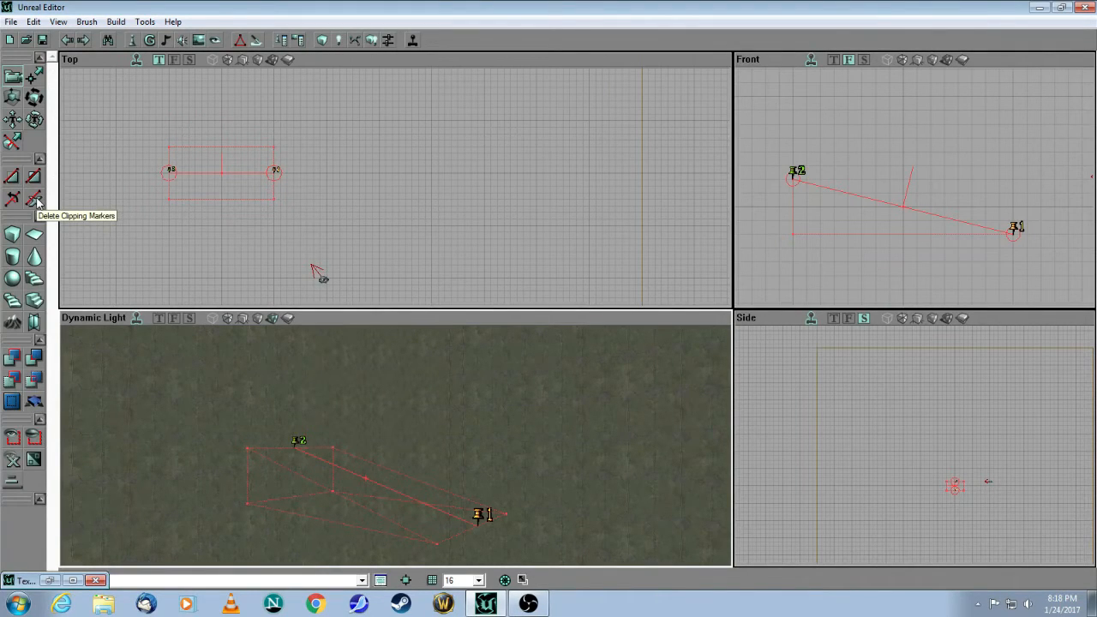
# Clear the clipping markers and apply rClfFlr4 to the selected ramp surface.
pyautogui.click(35, 198)
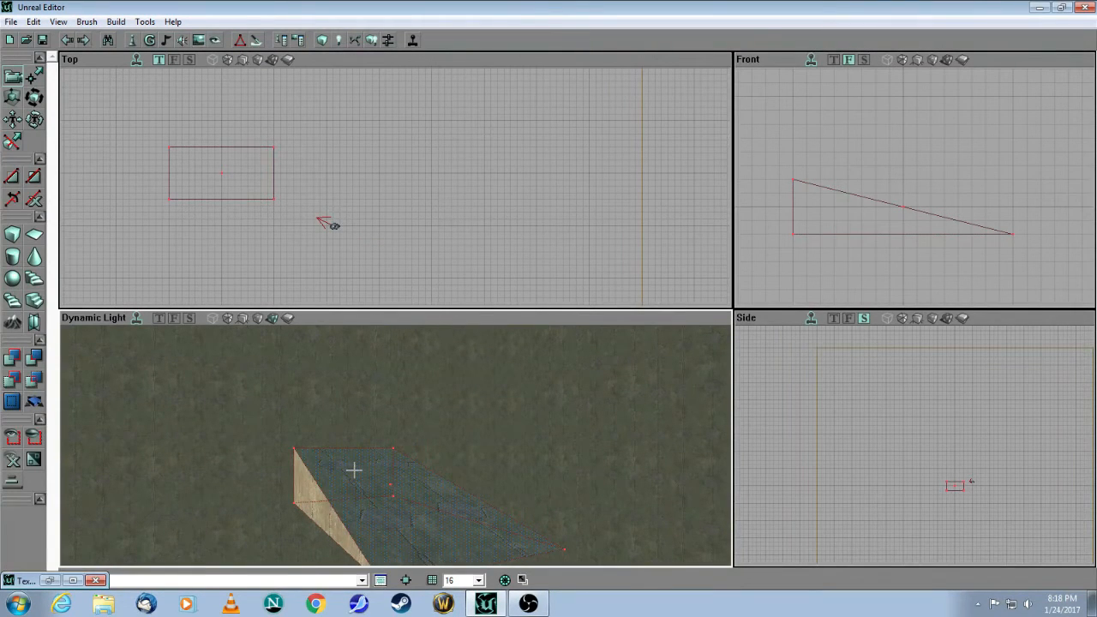
pyautogui.rightClick(356, 472)
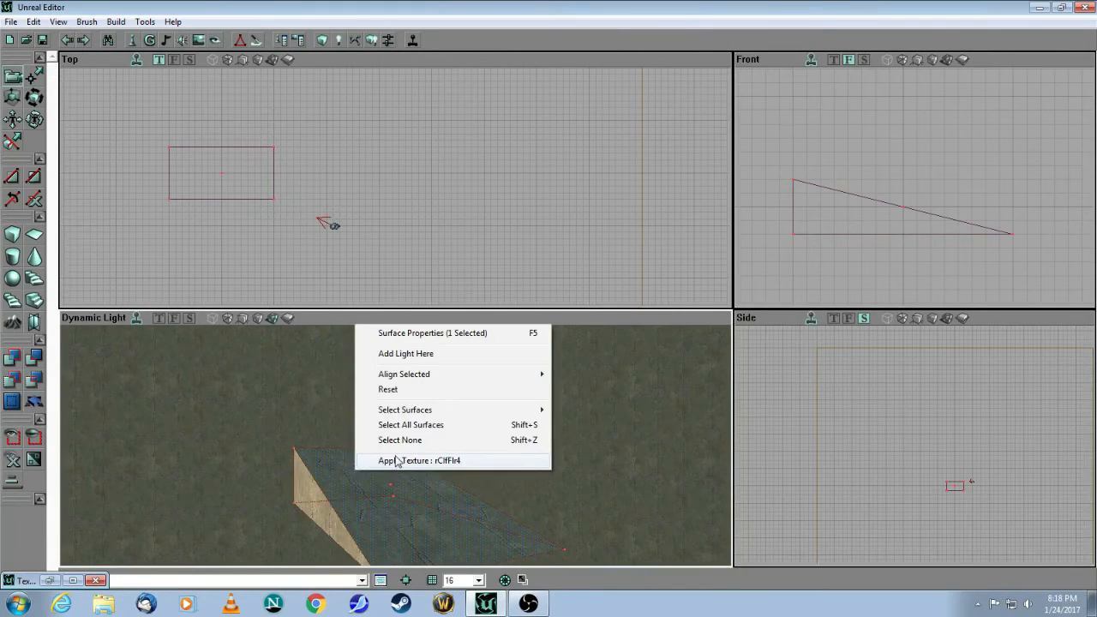
pyautogui.click(419, 460)
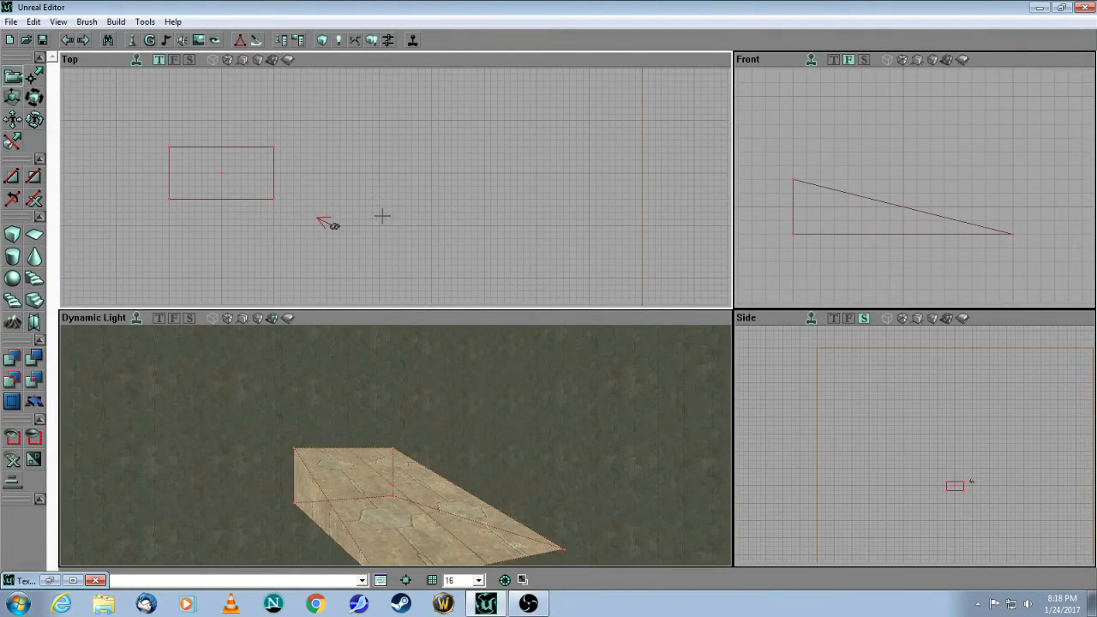
pyautogui.moveTo(64, 243)
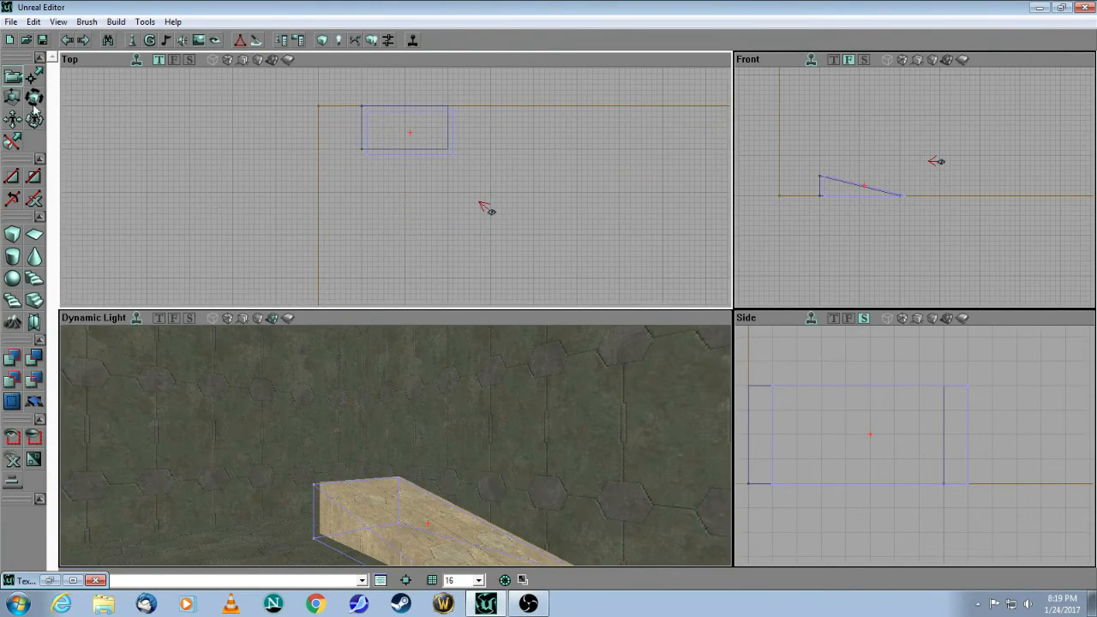
pyautogui.moveTo(32, 96)
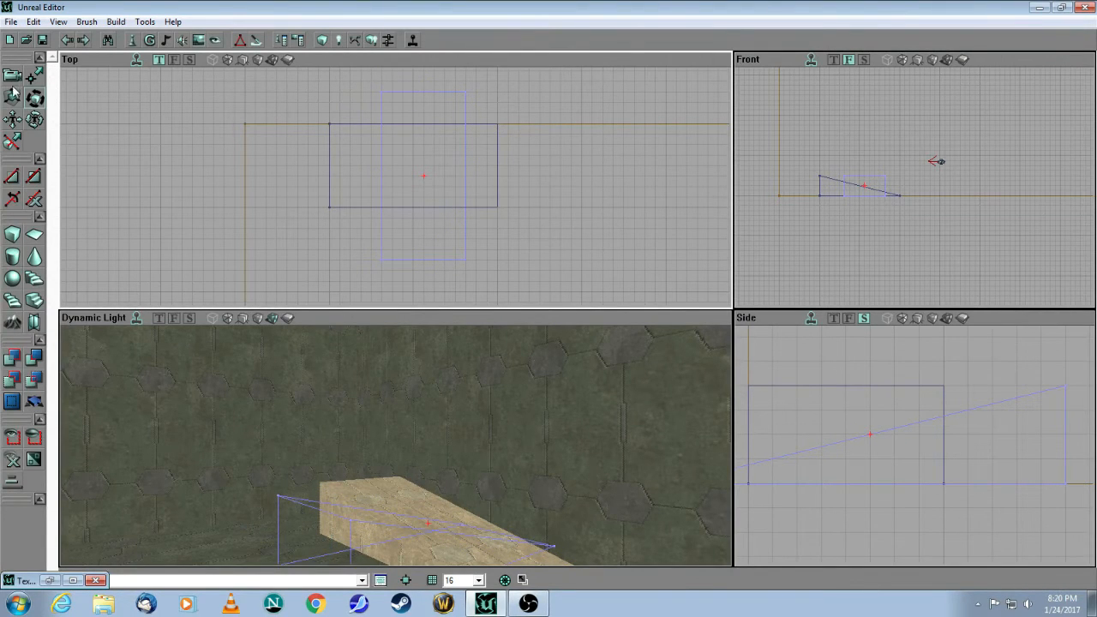
pyautogui.moveTo(11, 77)
pyautogui.write('384')
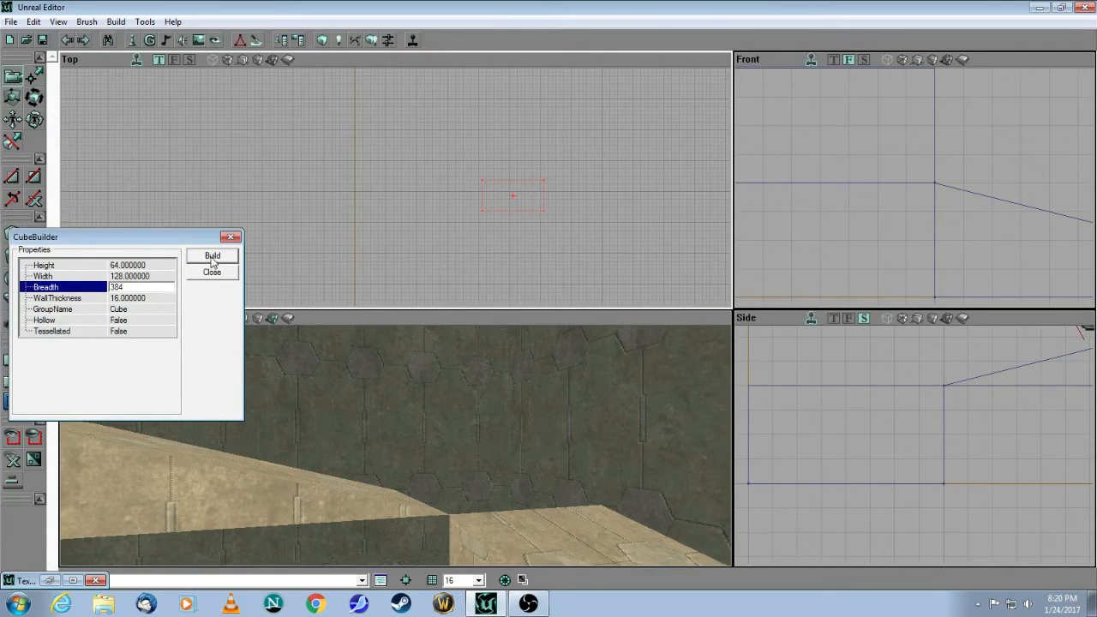
# Build the cube brush at 64 high, 128 wide and 384 long.
pyautogui.click(212, 256)
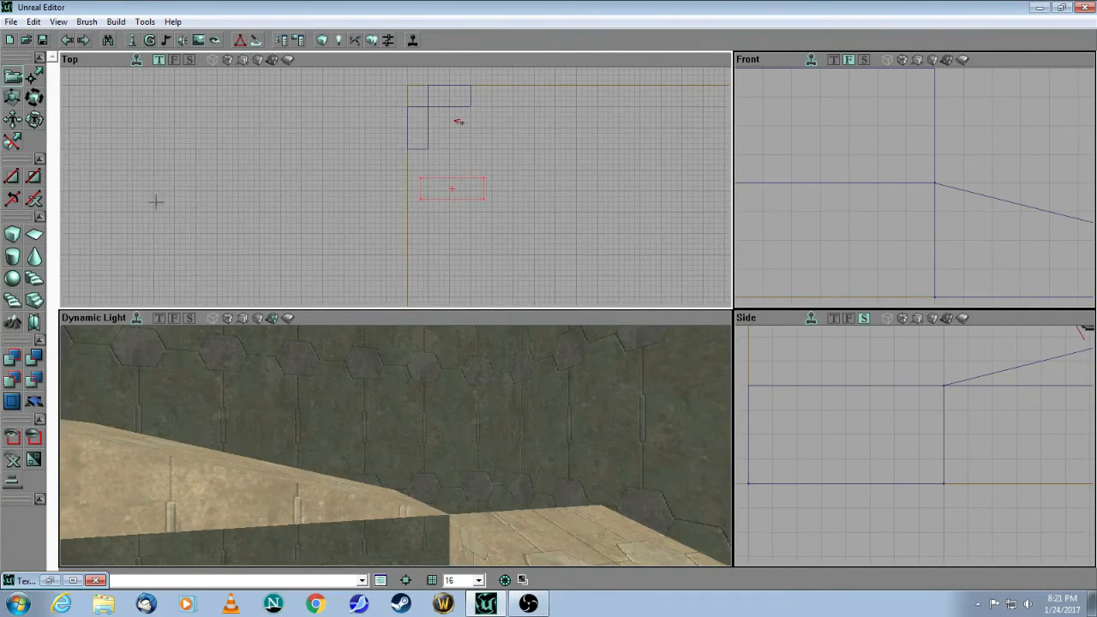
pyautogui.moveTo(33, 98)
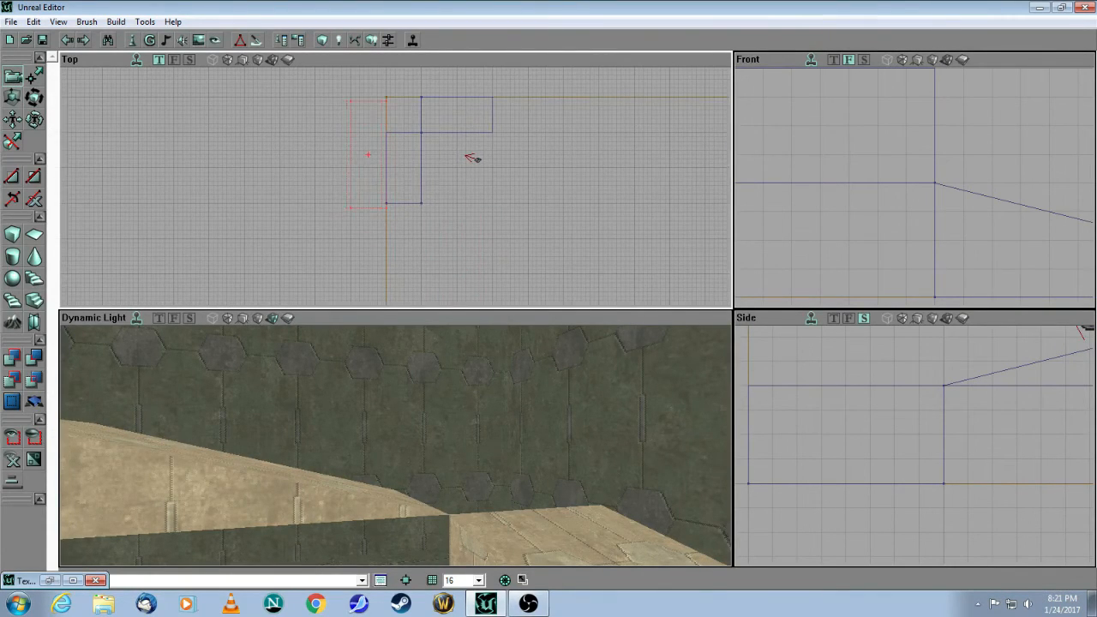
pyautogui.moveTo(471, 159); pyautogui.dragTo(506, 248)
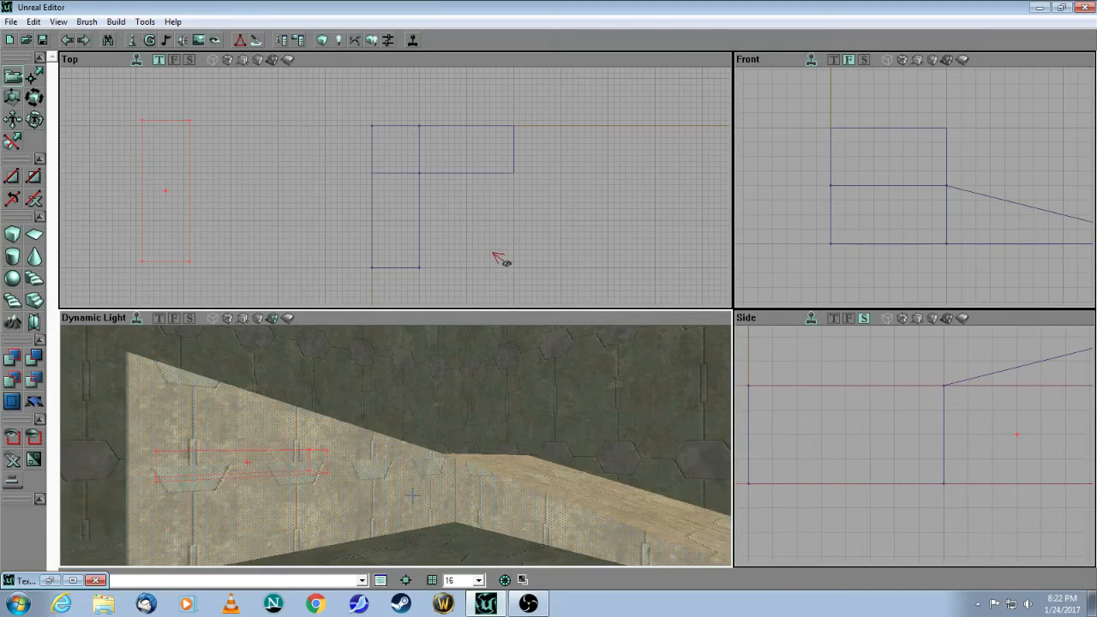
# Apply Align Wall Direction, then Align Wall Panning, to the selected wall faces.
pyautogui.rightClick(429, 497)
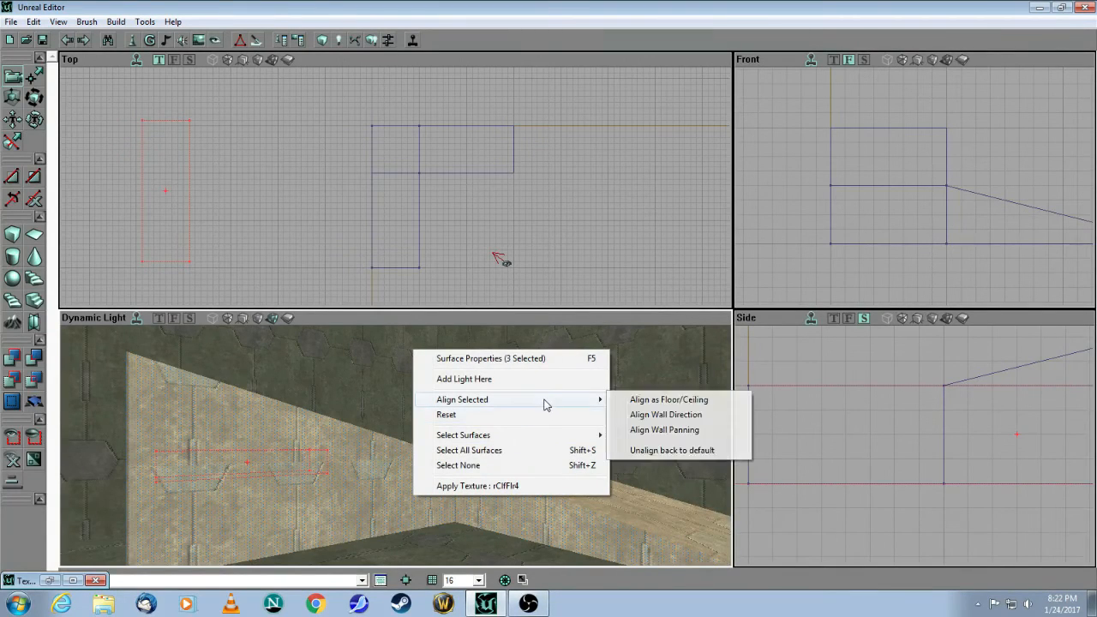
pyautogui.click(665, 414)
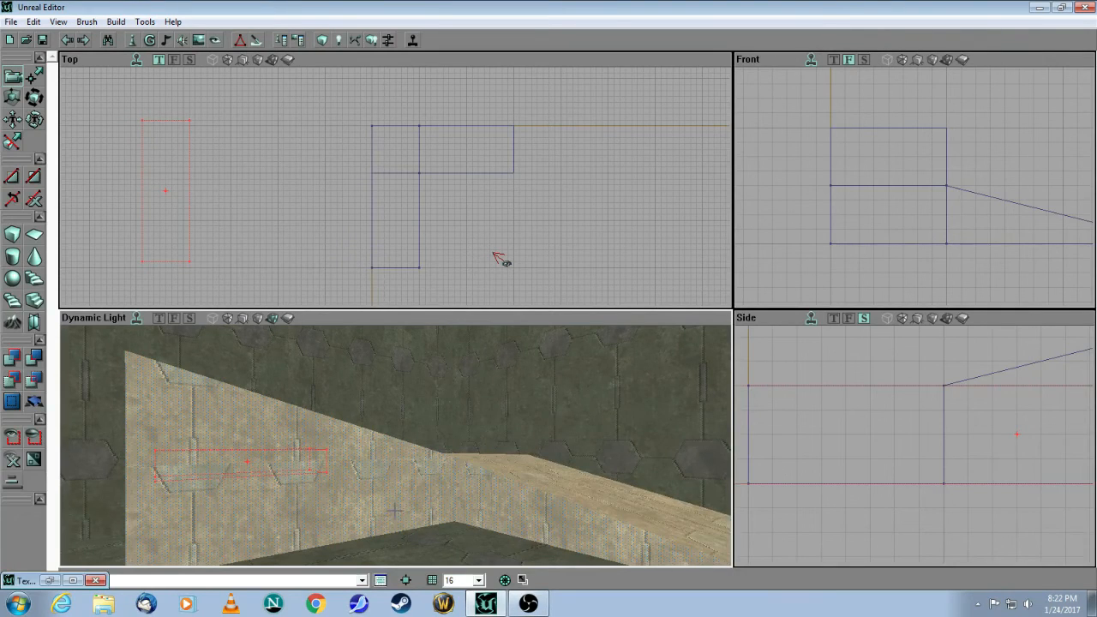
pyautogui.rightClick(394, 511)
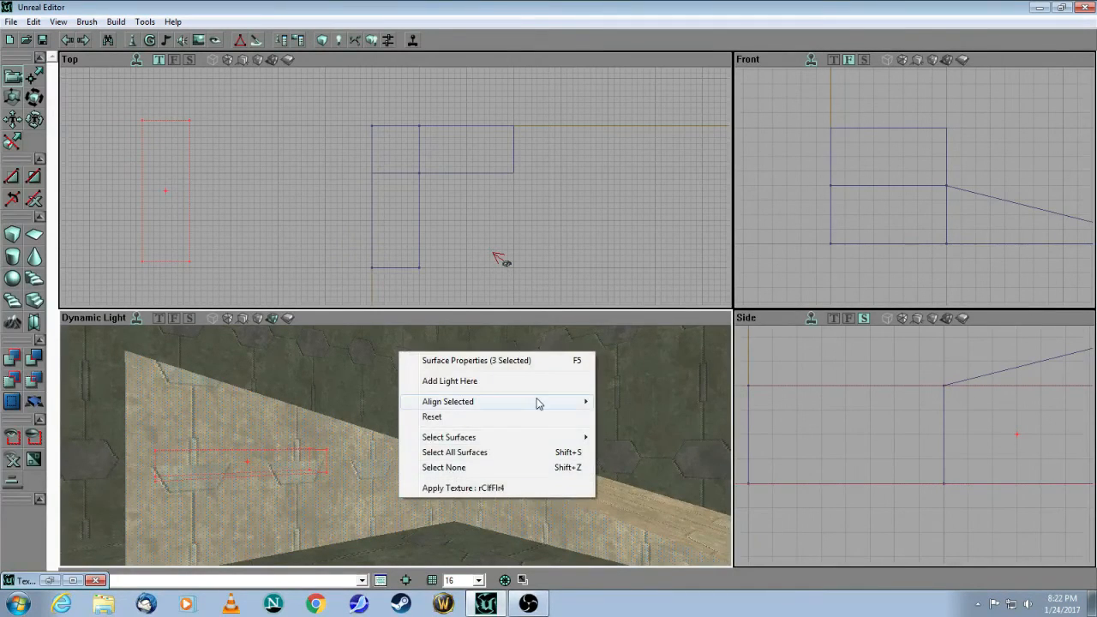
pyautogui.moveTo(448, 401)
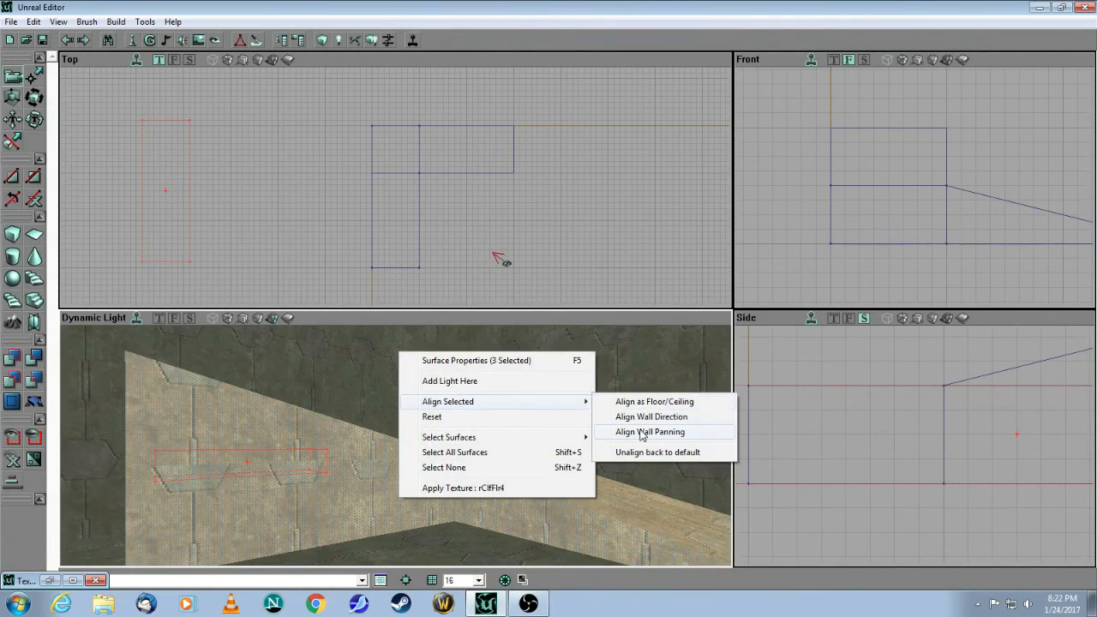
pyautogui.click(648, 432)
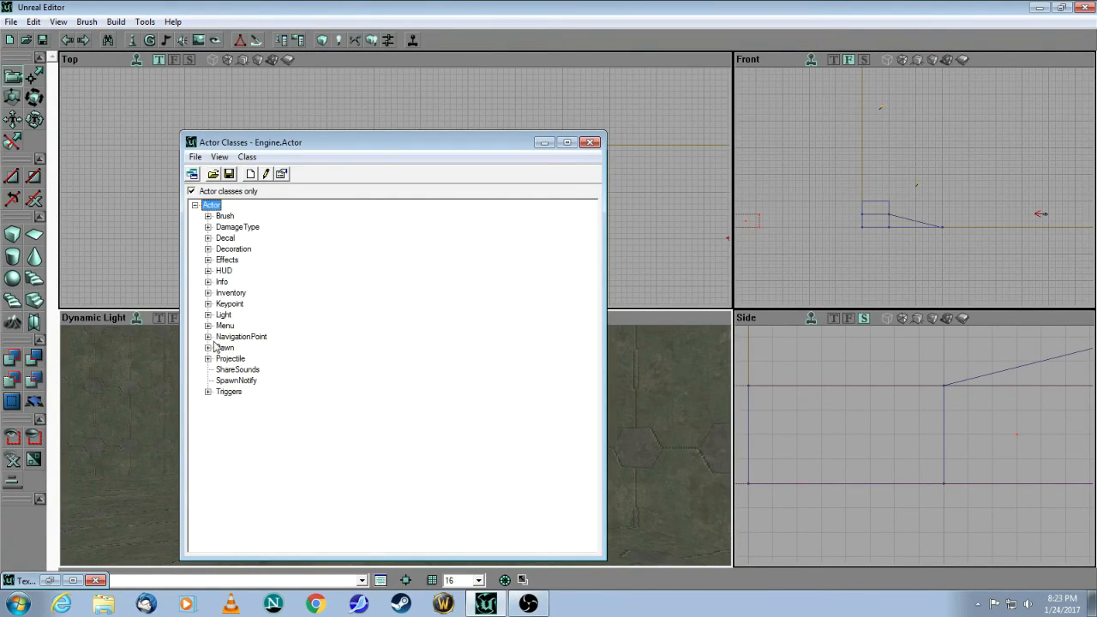
# Select PlayerStart under NavigationPoint and close the Actor Classes browser.
pyautogui.click(209, 336)
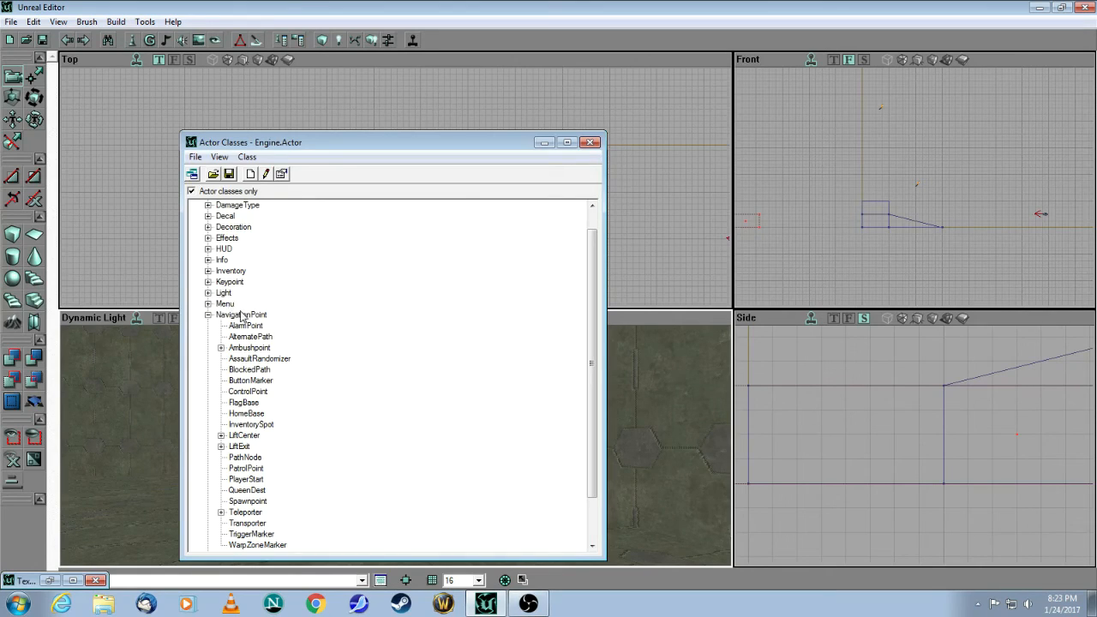
pyautogui.moveTo(243, 370)
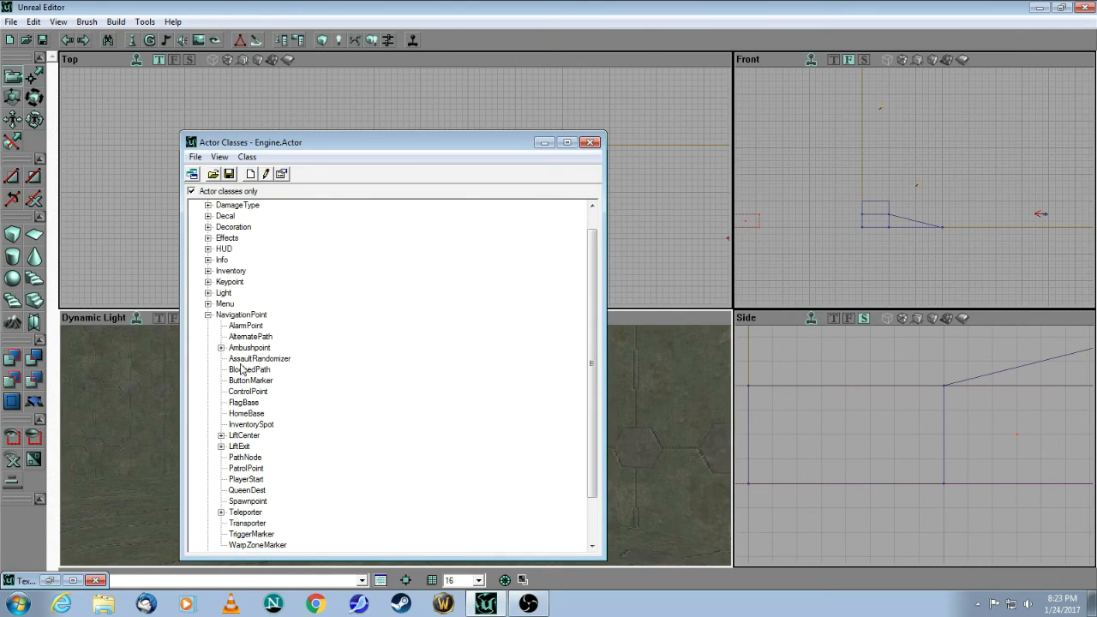
pyautogui.click(246, 479)
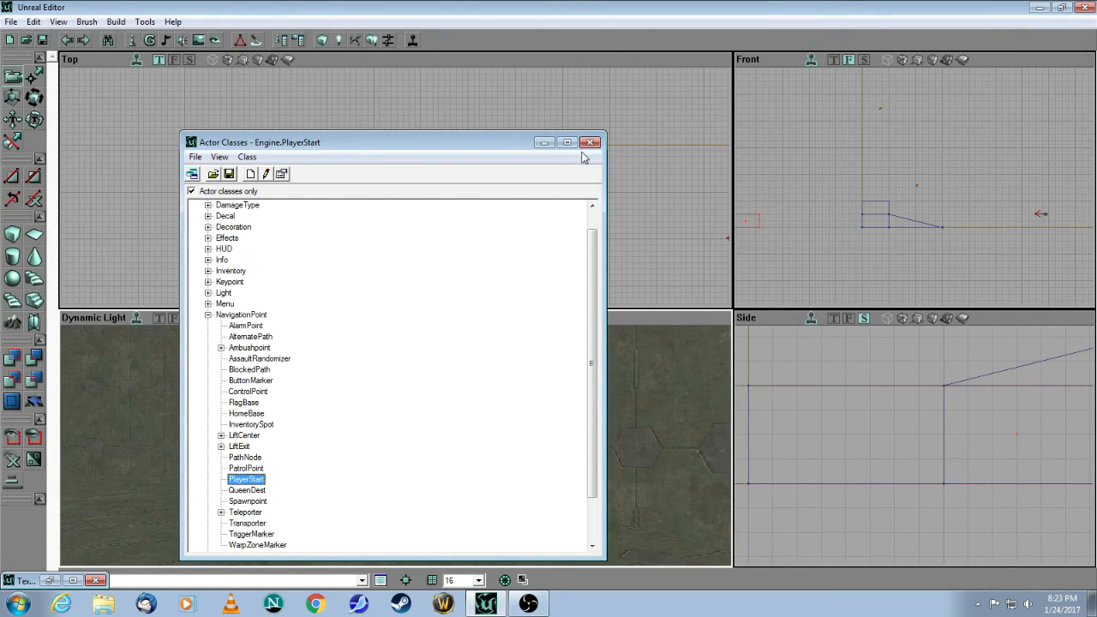
pyautogui.click(591, 141)
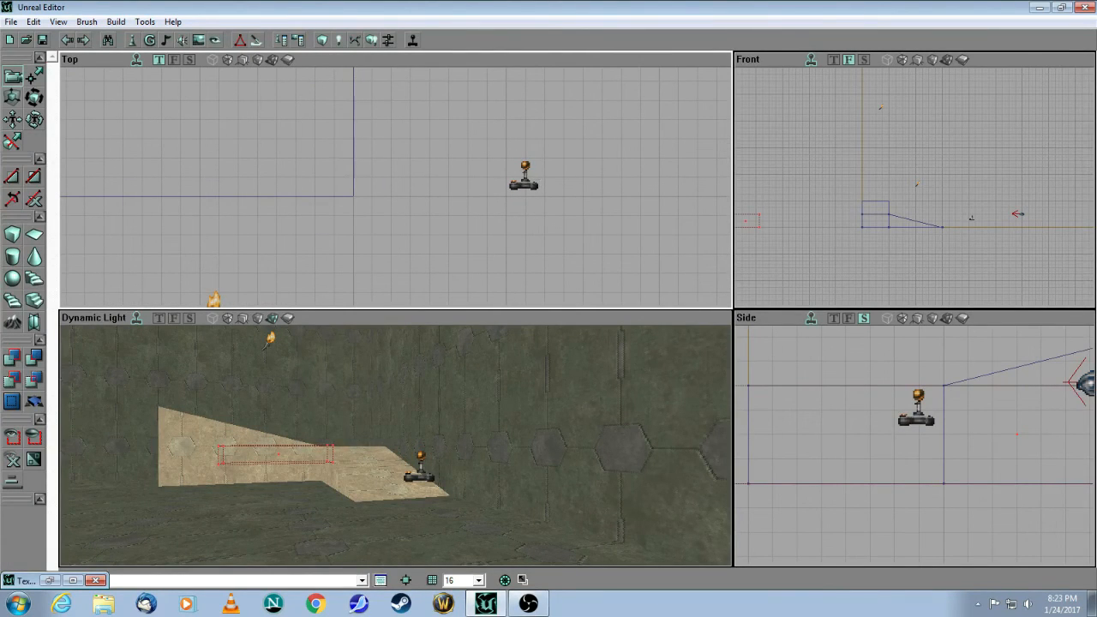
# Select the newly placed PlayerStart in the room.
pyautogui.click(522, 180)
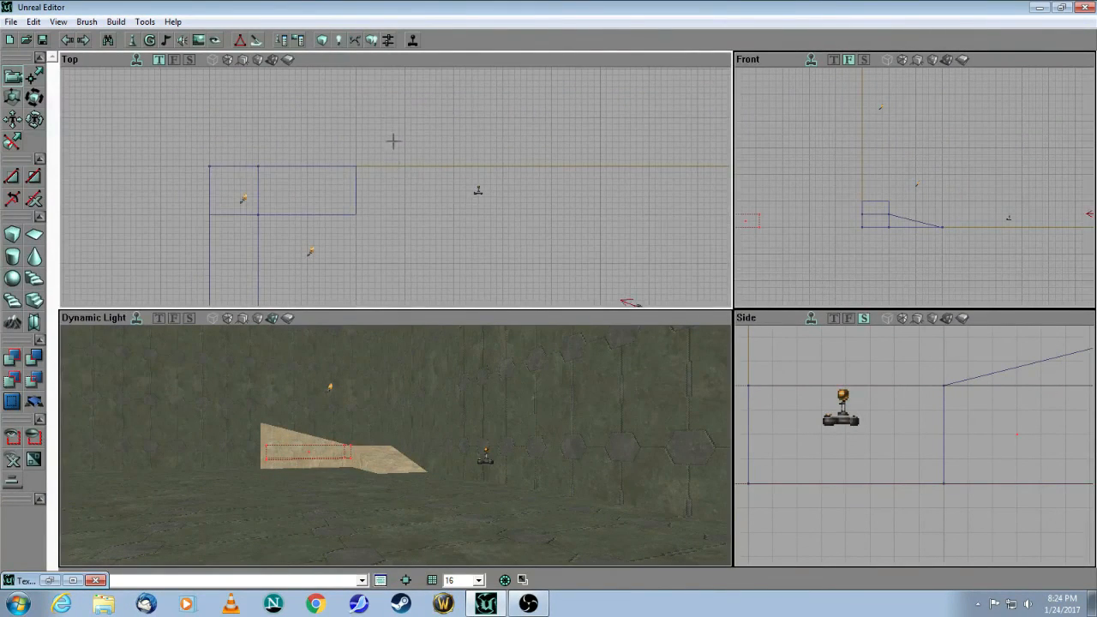
pyautogui.moveTo(362, 39)
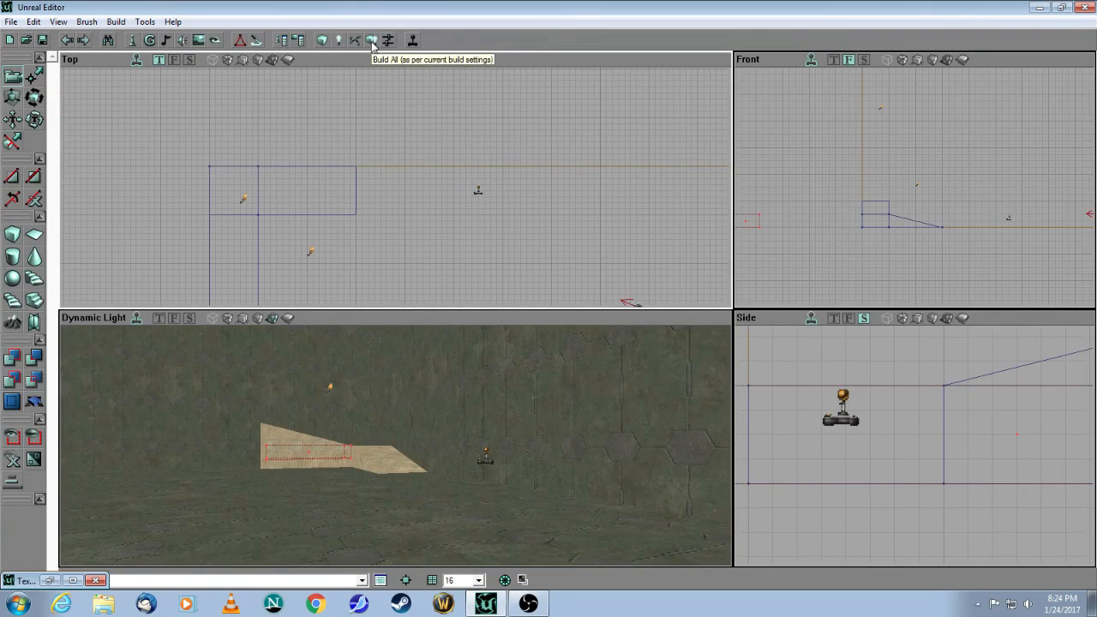
# Run Build All to rebuild the entire level.
pyautogui.click(364, 39)
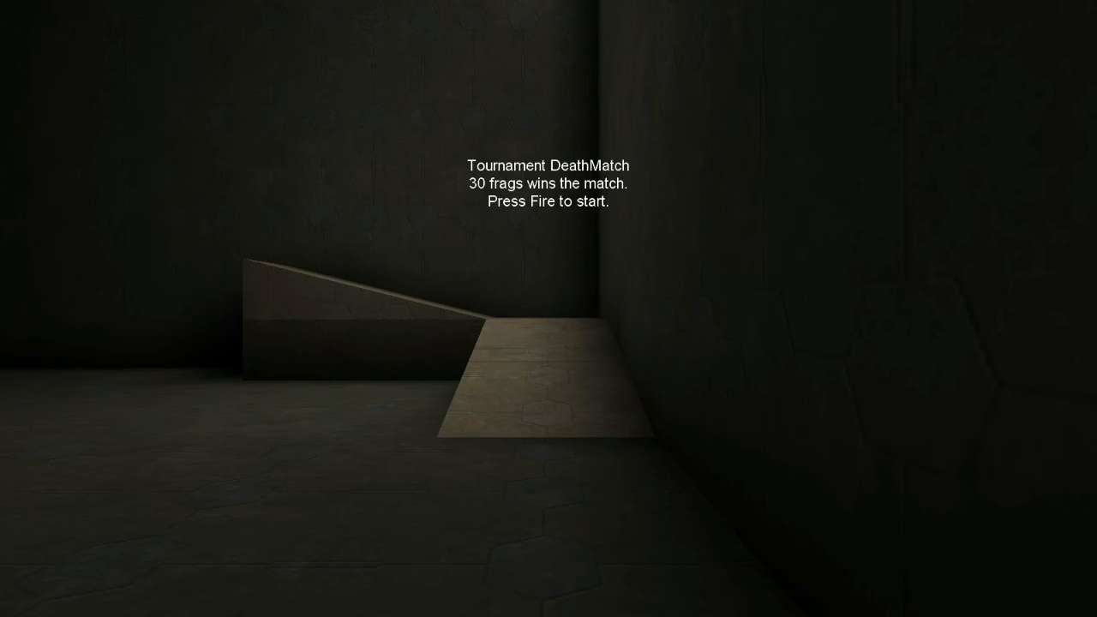
# Fire to begin the DeathMatch and spawn facing the textured ramp.
pyautogui.click(551, 311)
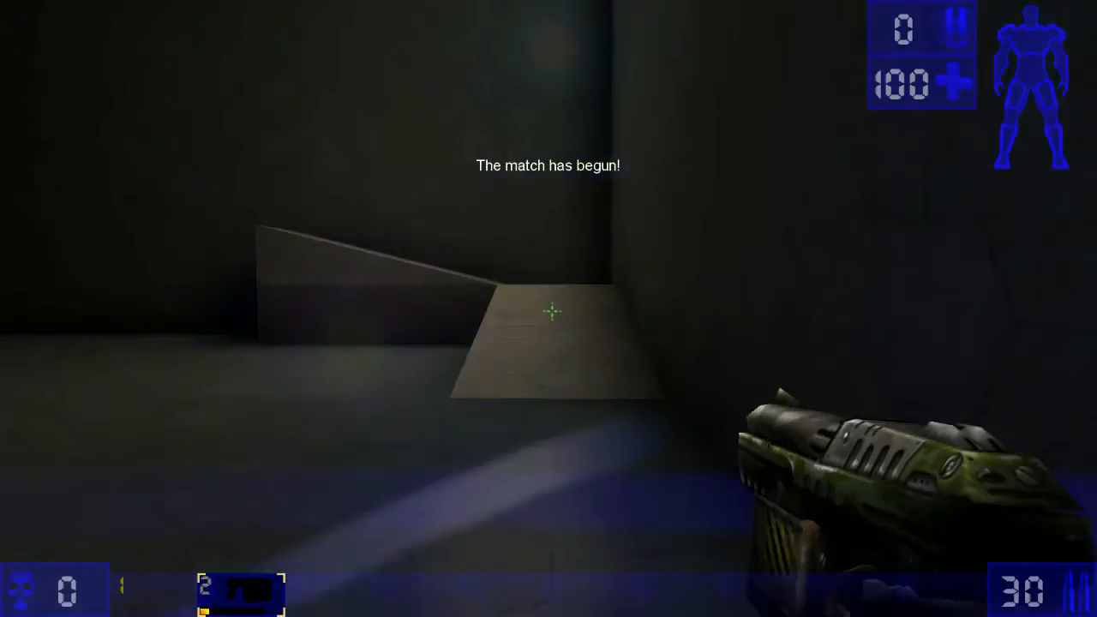